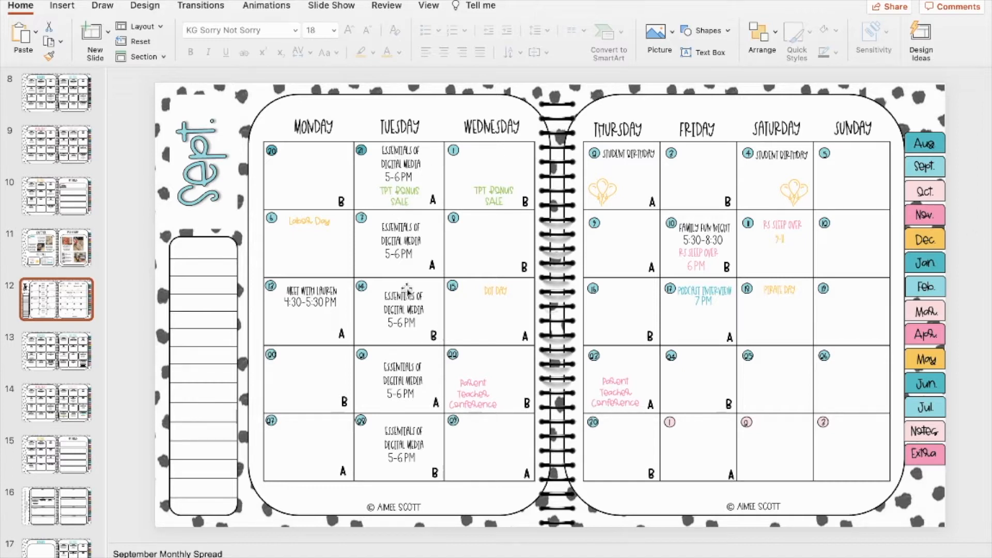
mouse_move(421, 101)
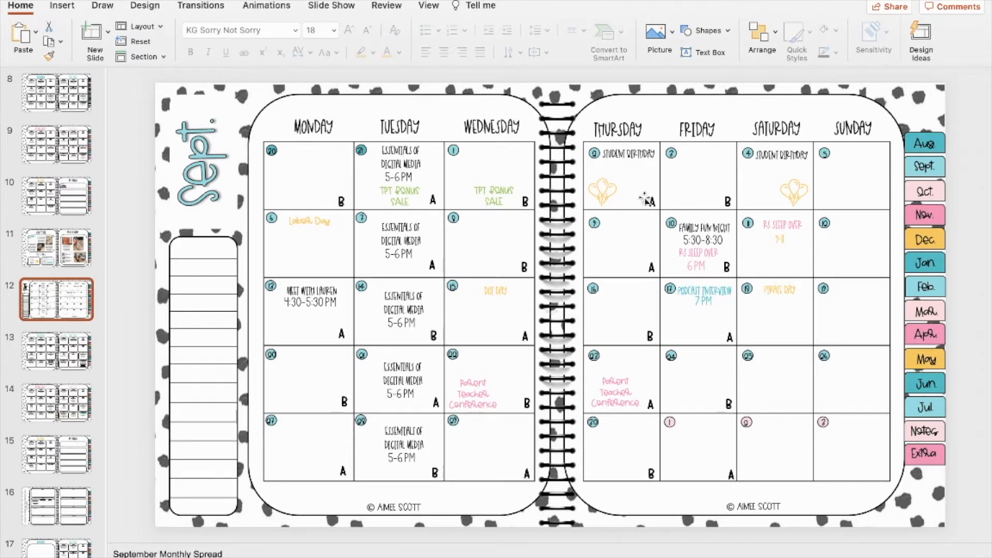
mouse_move(672, 253)
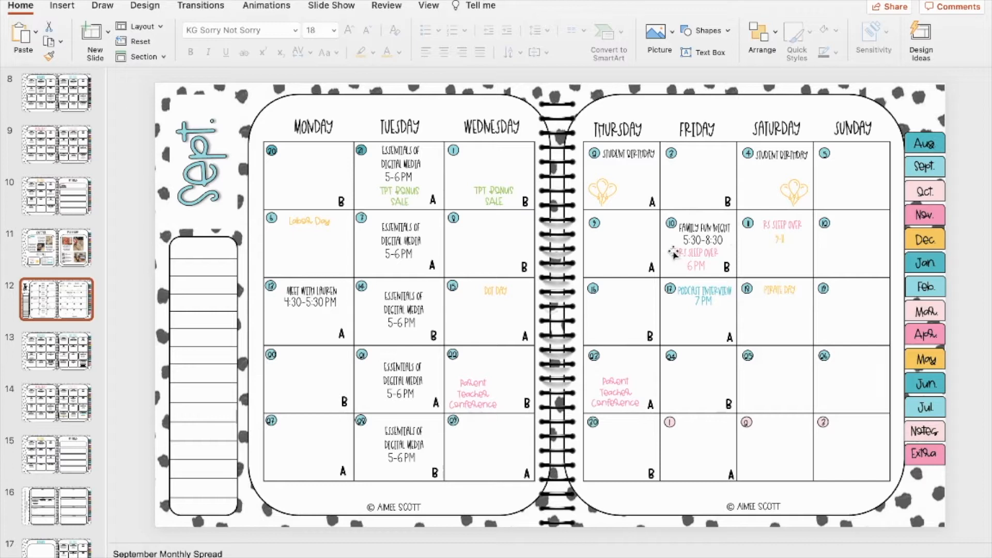
mouse_move(614, 203)
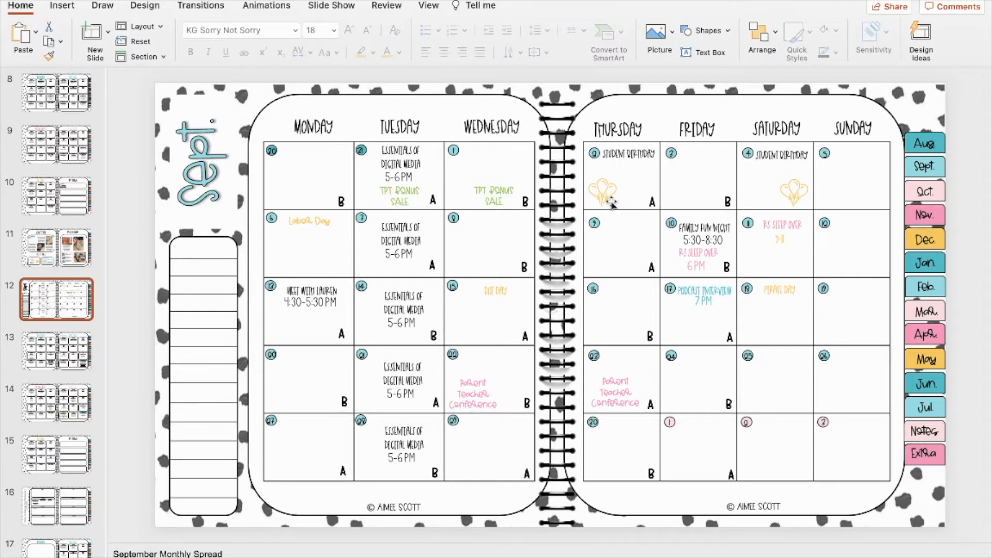
Show slide 13, the Monday–Tuesday schedule, and inspect its LANGUAGE ARTS block text.
left_click(609, 188)
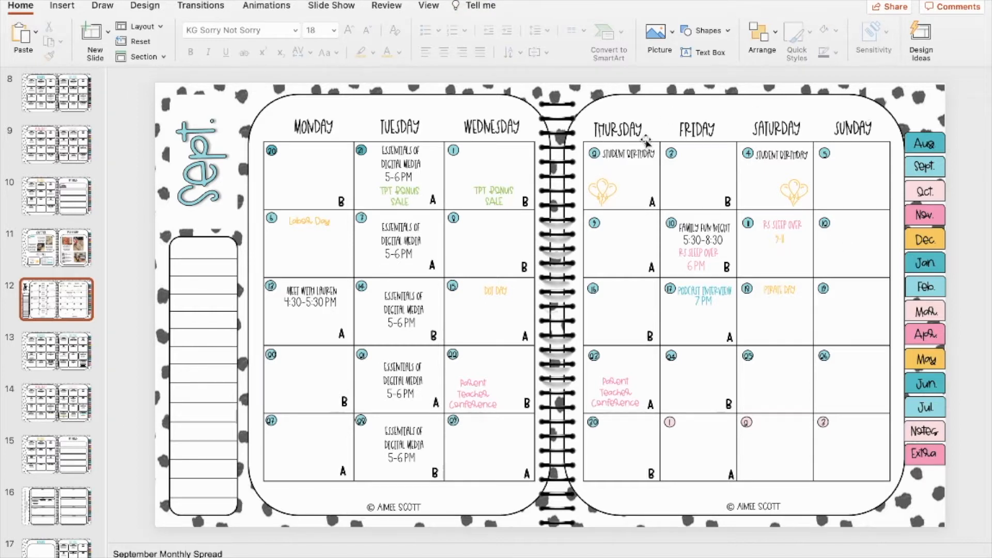
mouse_move(645, 142)
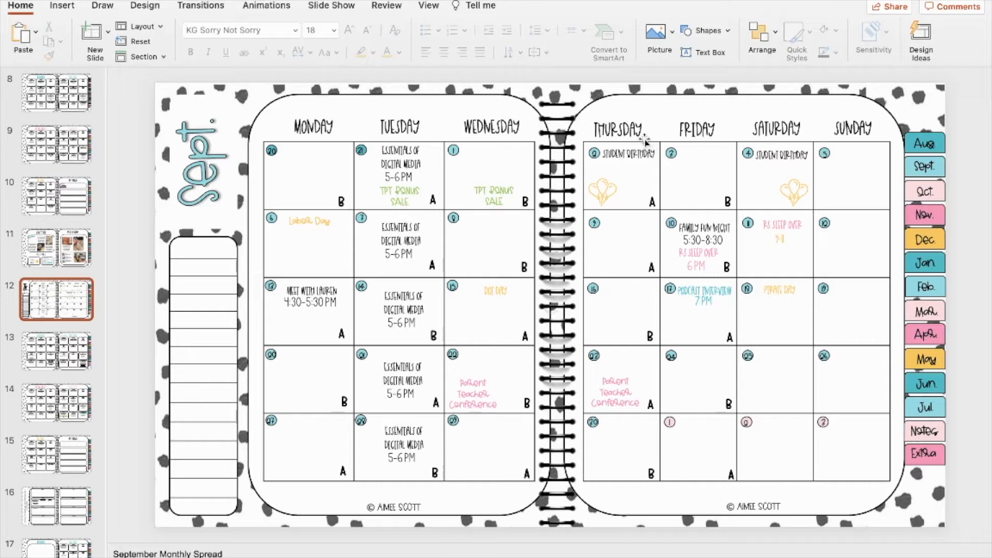
mouse_move(329, 274)
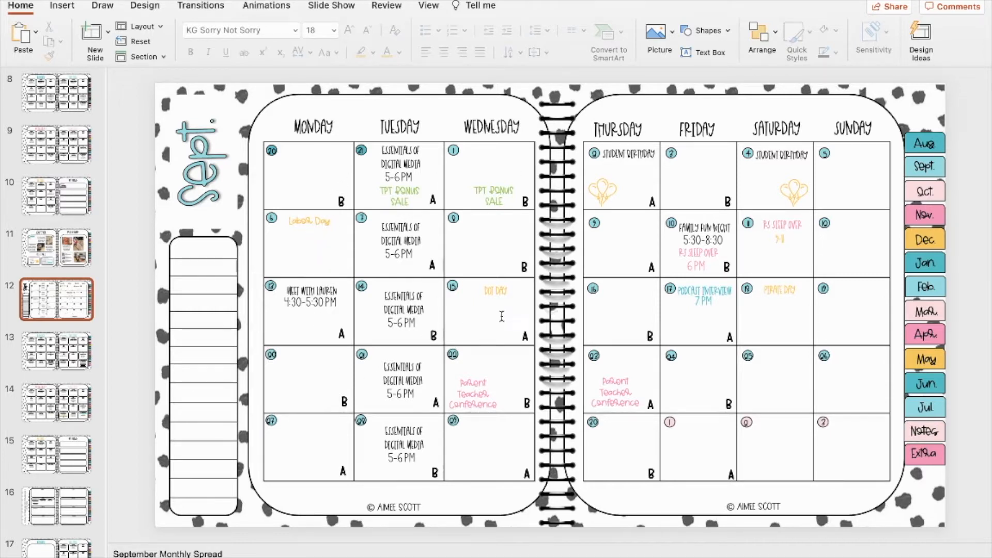
mouse_move(746, 352)
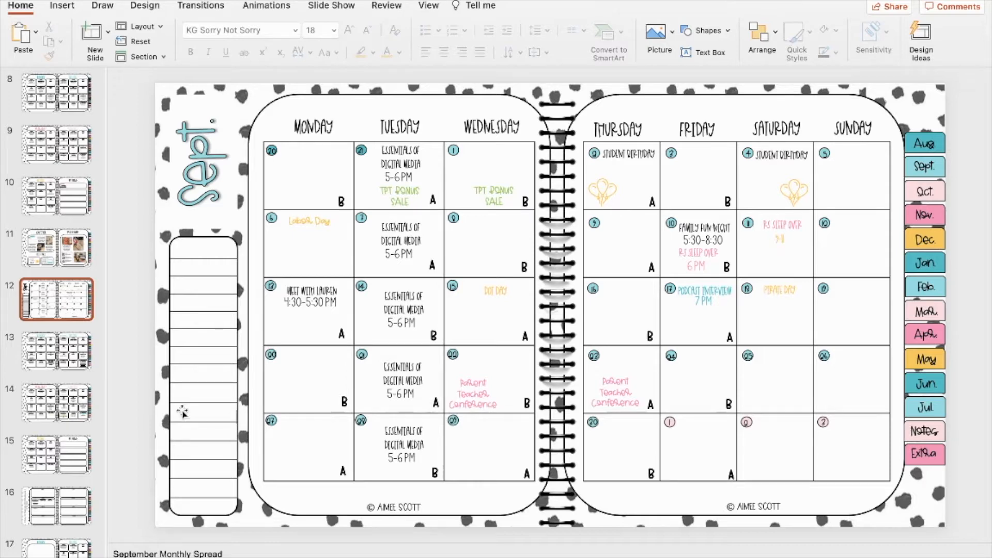
left_click(56, 350)
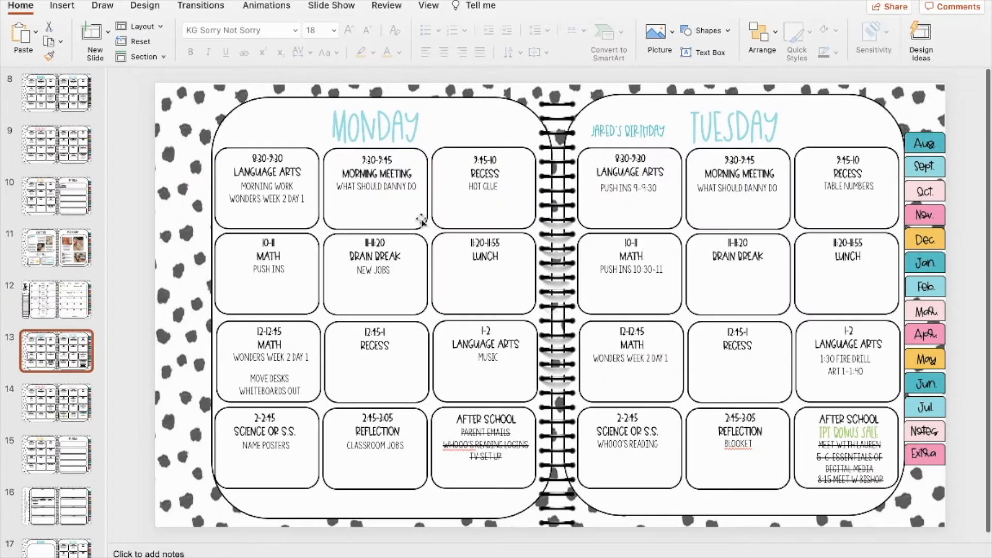
mouse_move(541, 265)
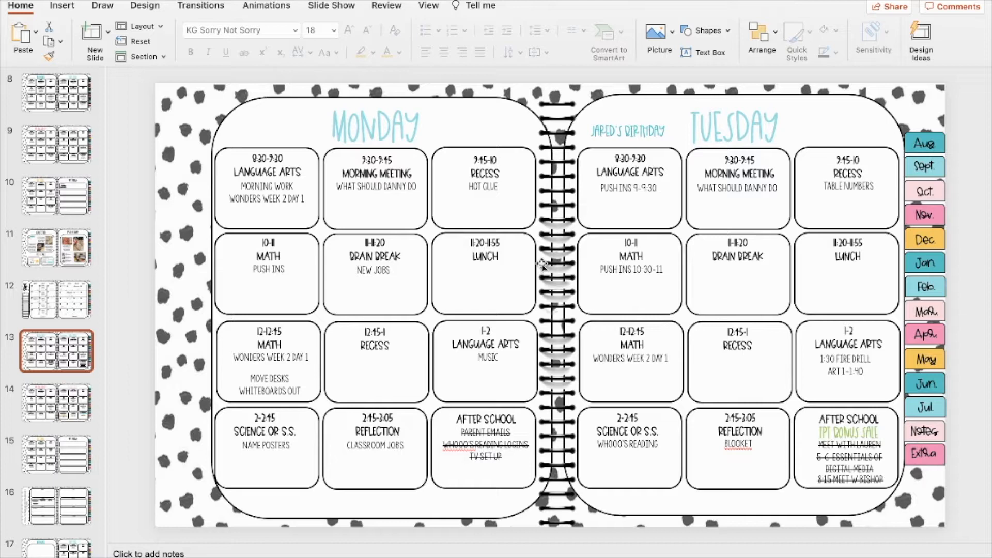
mouse_move(313, 423)
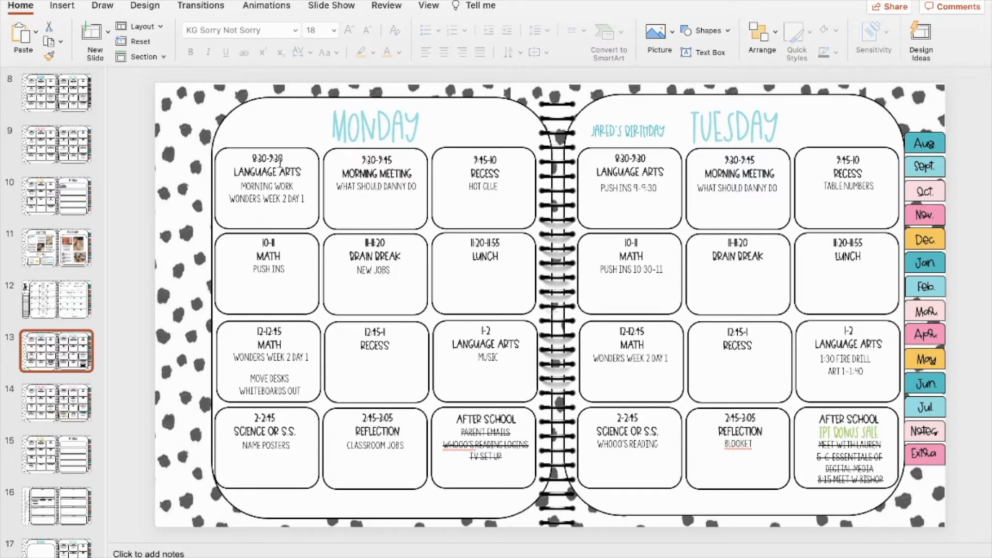
left_click(267, 187)
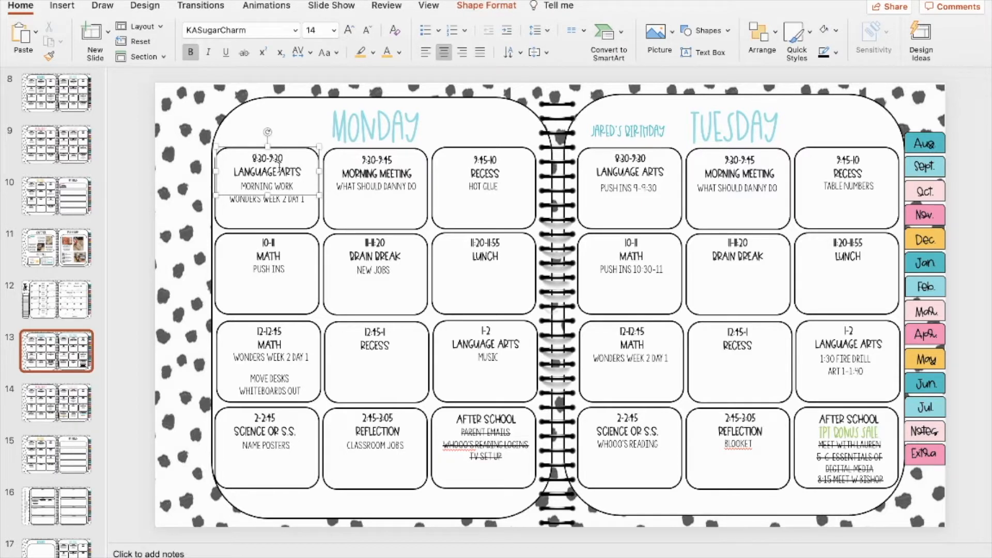
left_click(323, 197)
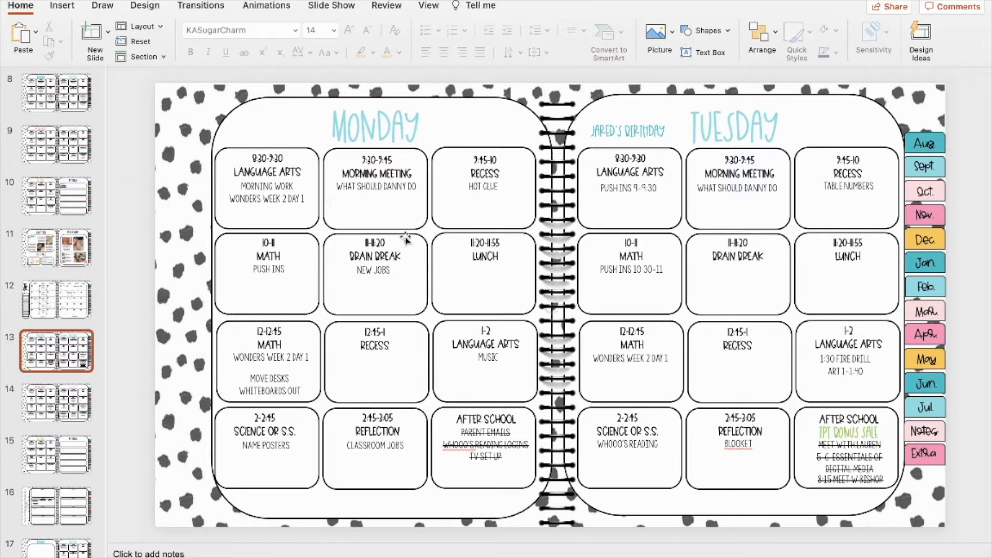
mouse_move(480, 184)
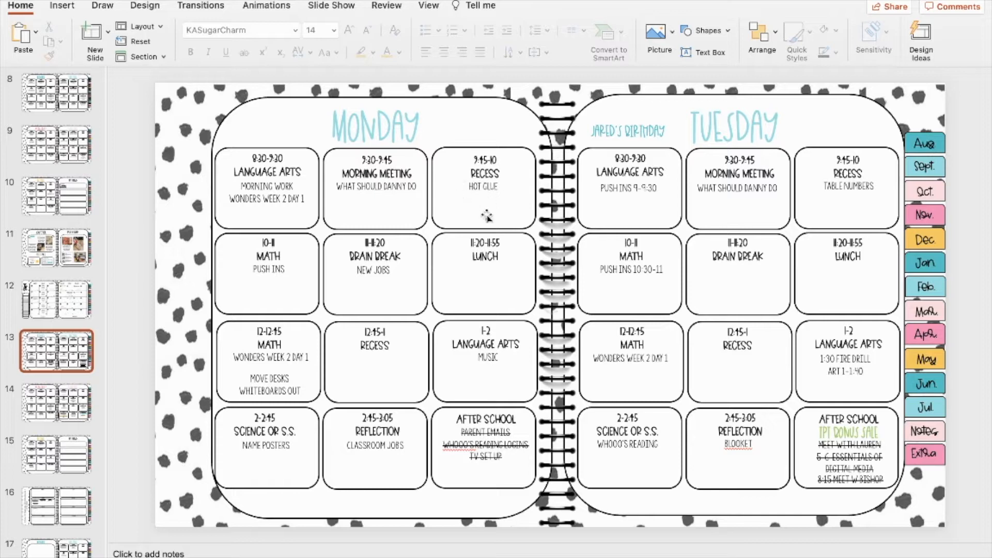
mouse_move(433, 247)
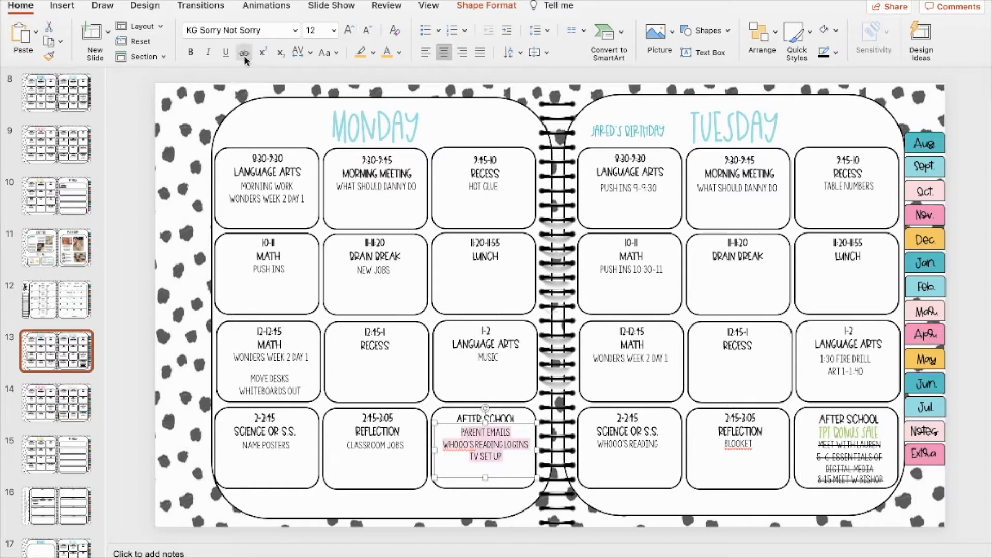
mouse_move(244, 52)
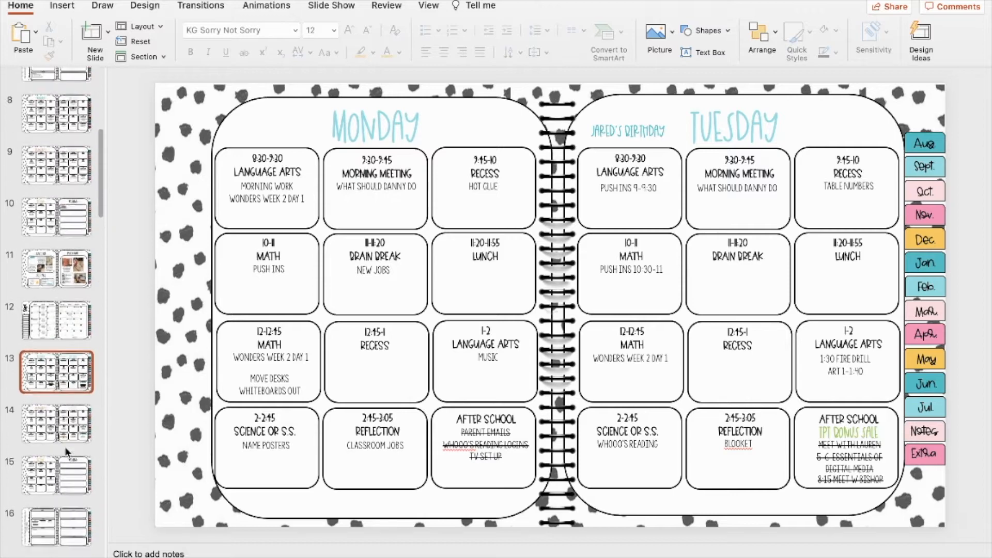
View the Gratitude and Photo Dump page on slide 11, then return to the September spread on slide 12.
left_click(56, 283)
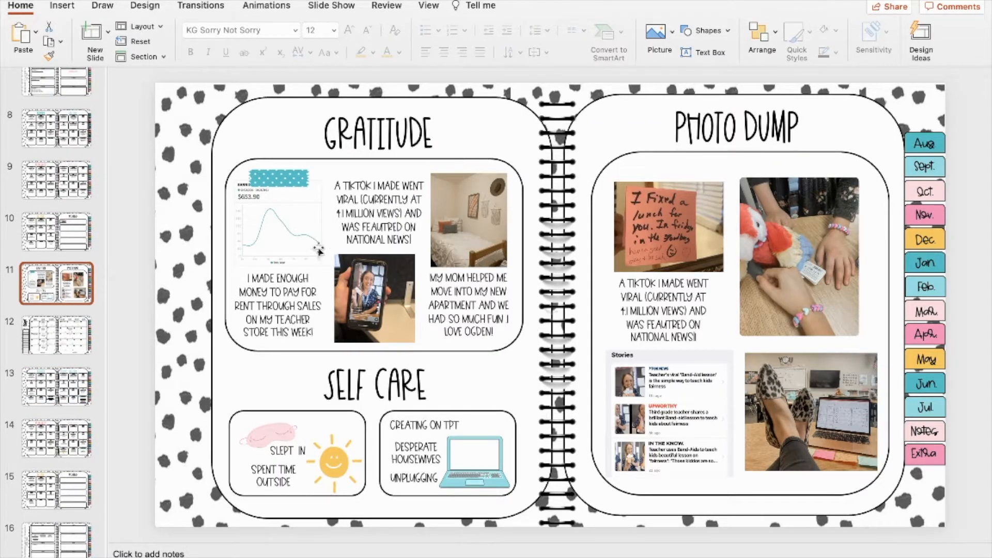
mouse_move(660, 236)
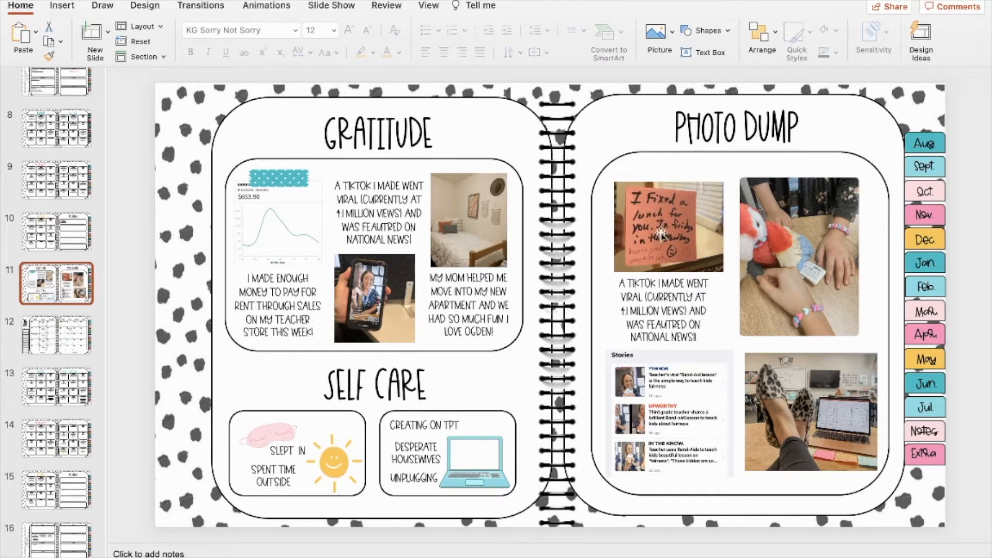
mouse_move(762, 467)
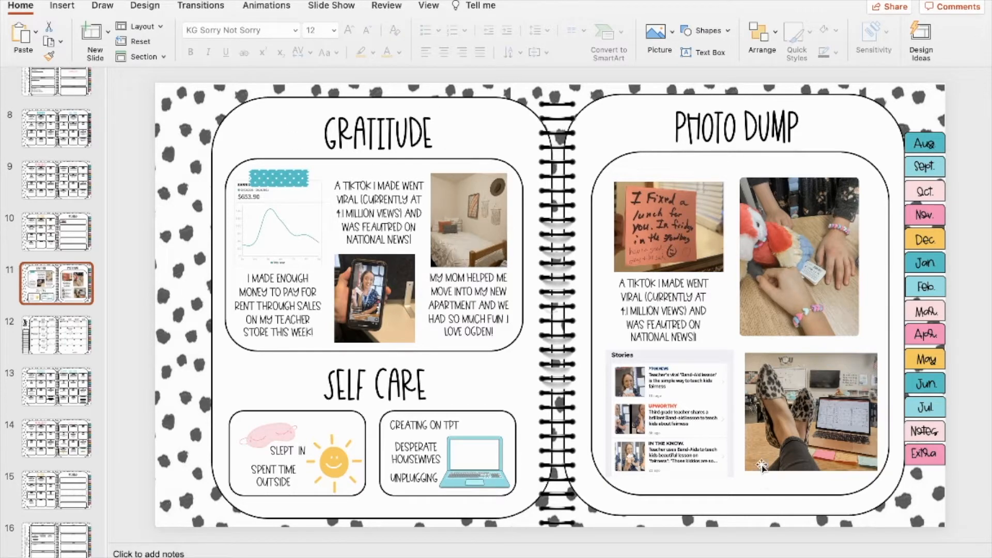
mouse_move(455, 392)
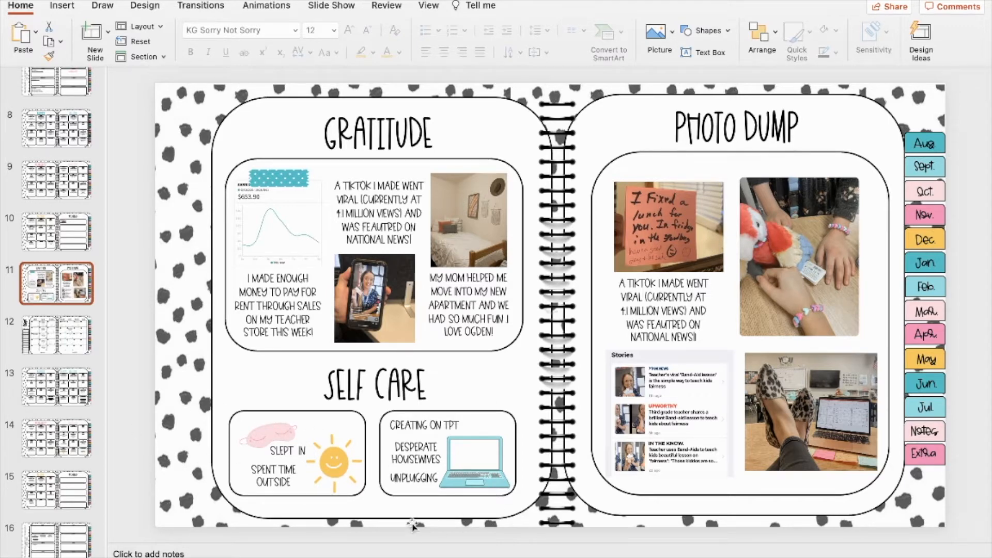
scroll("down", 3)
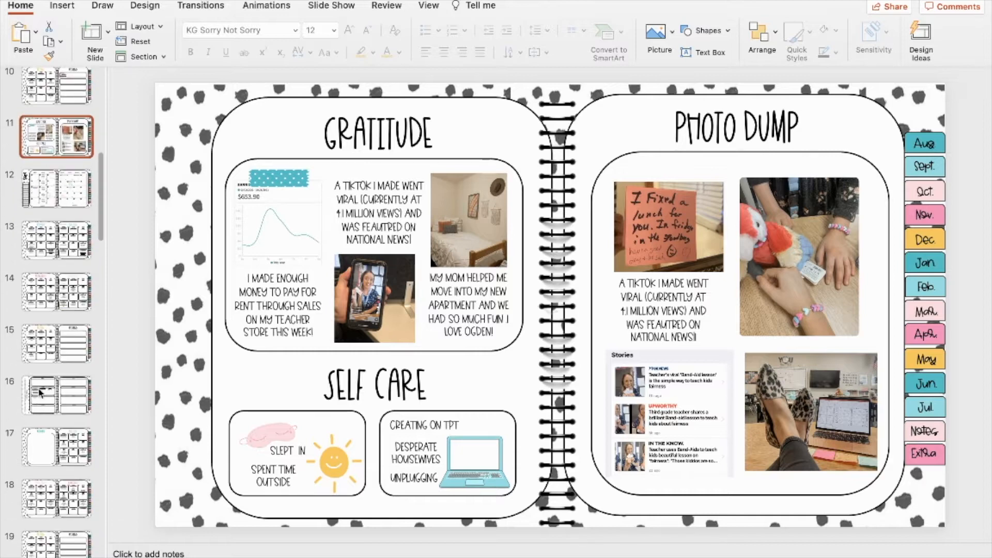
left_click(56, 188)
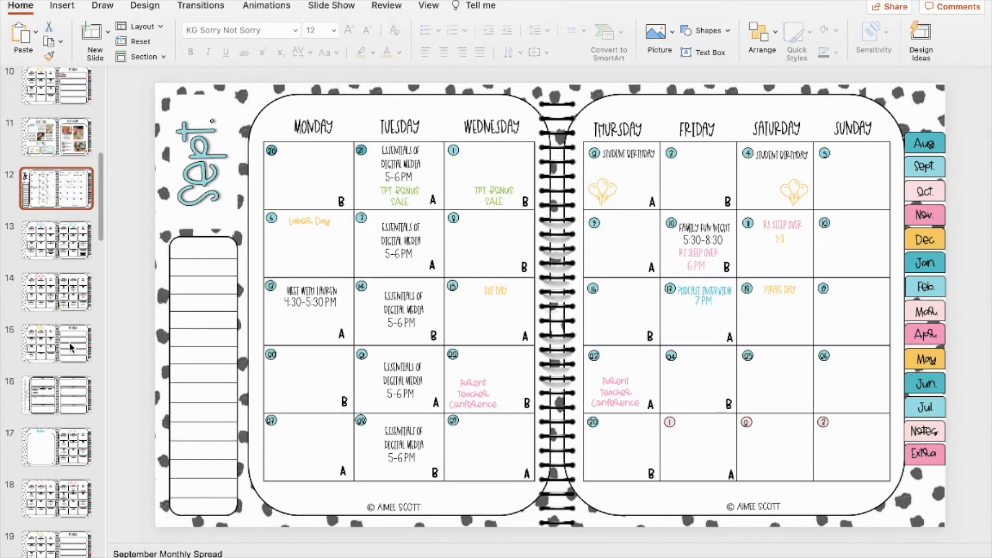
scroll("down", 3)
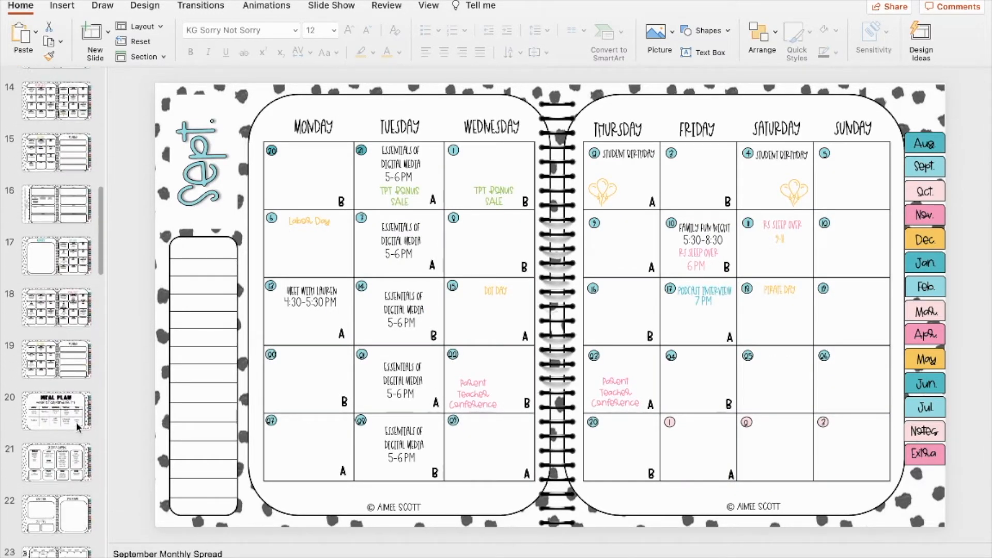
View the September 7–11 meal plan on slide 20, then the Grocery Shopping list on slide 21.
left_click(56, 410)
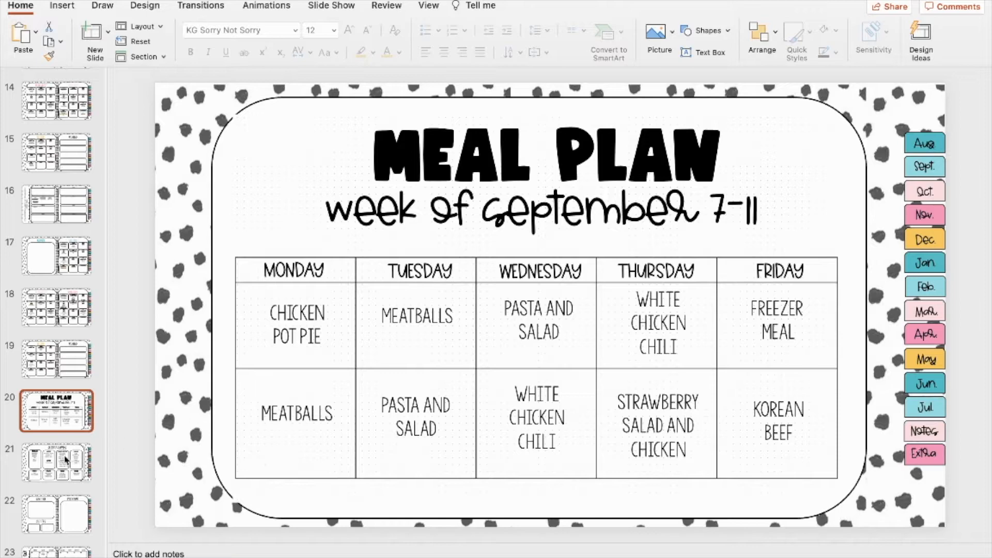
left_click(55, 462)
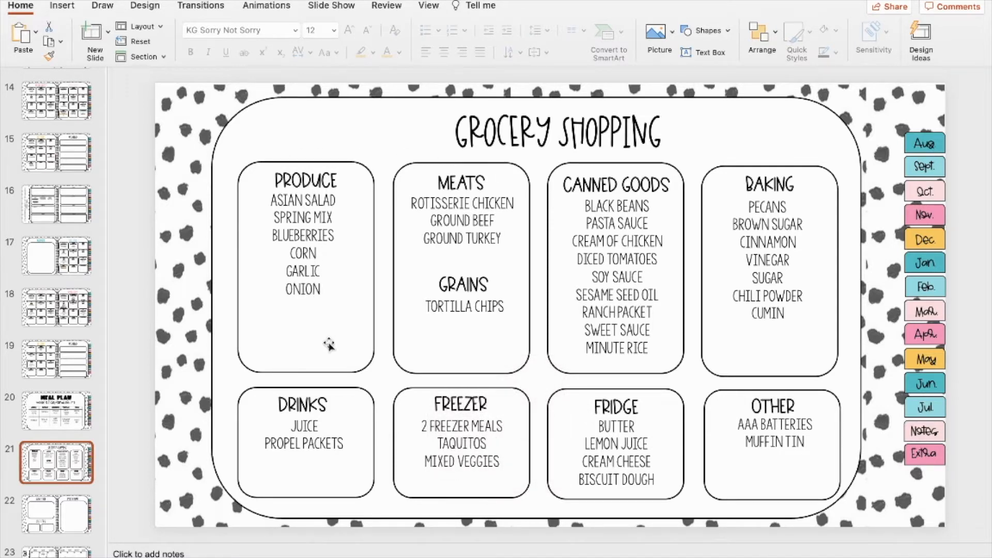
scroll("down", 3)
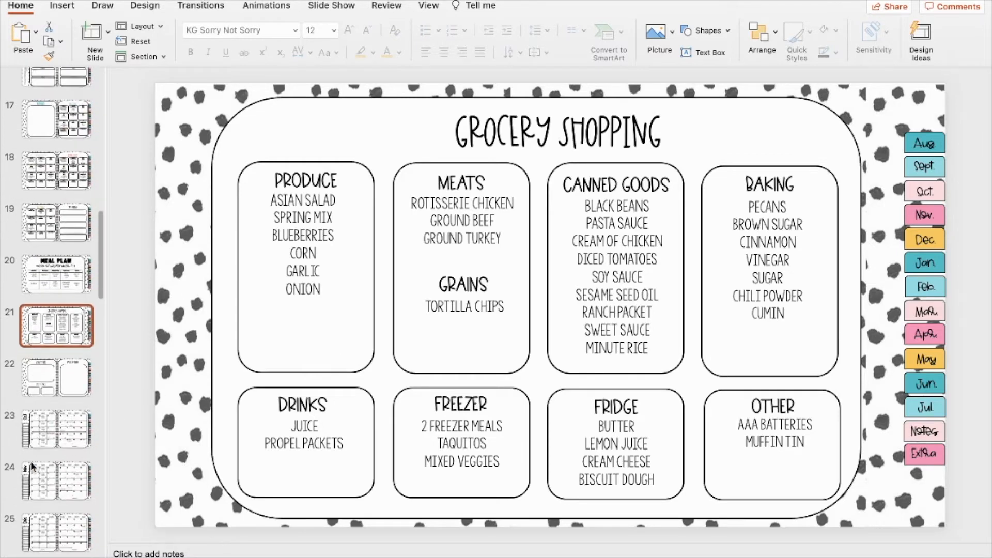
scroll("down", 3)
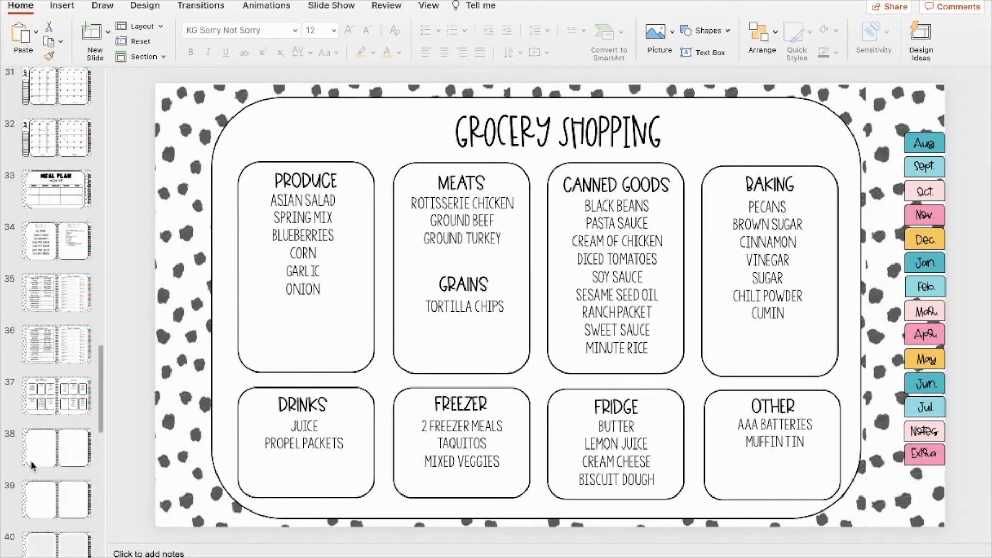
Show the blank Meal Plan template on slide 33 and scroll the thumbnail list.
left_click(56, 119)
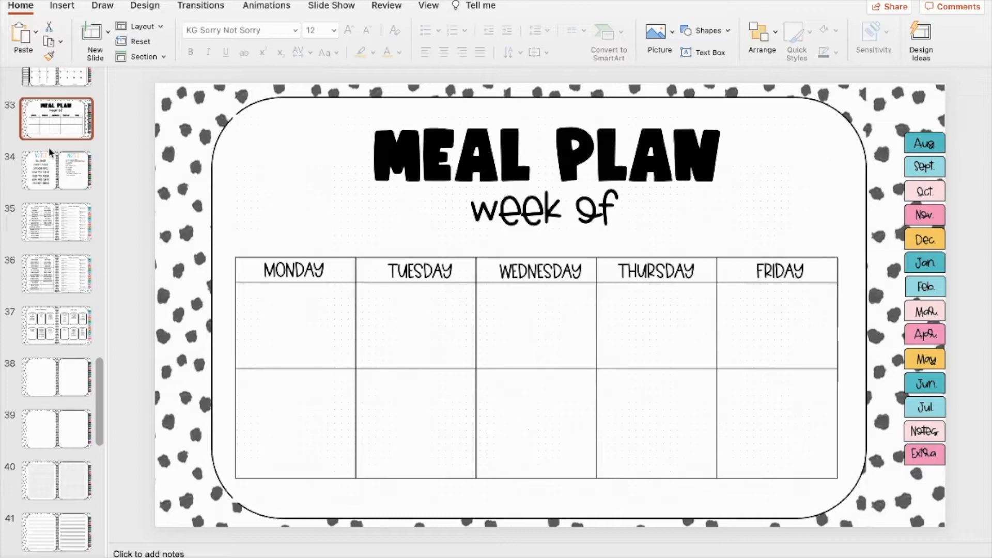
scroll("down", 3)
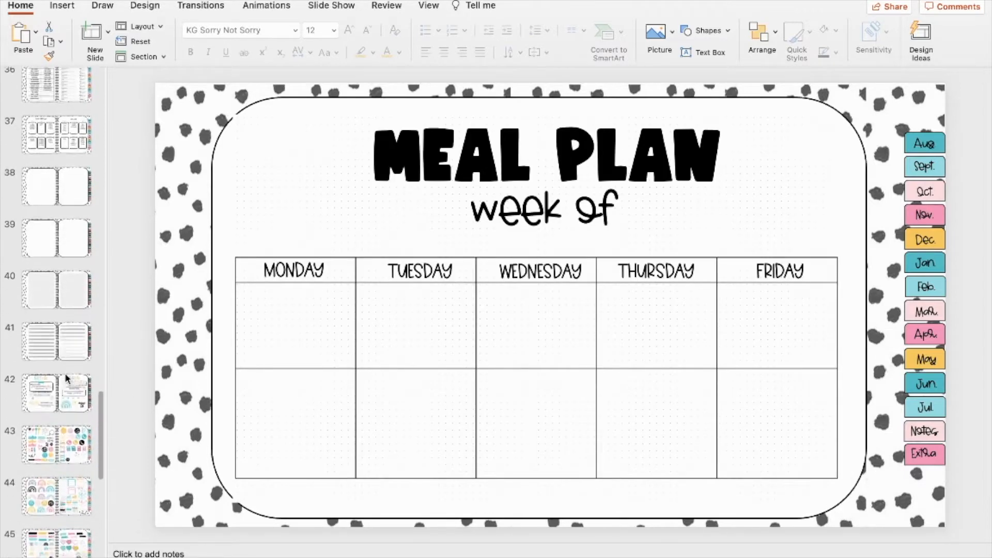
scroll("down", 3)
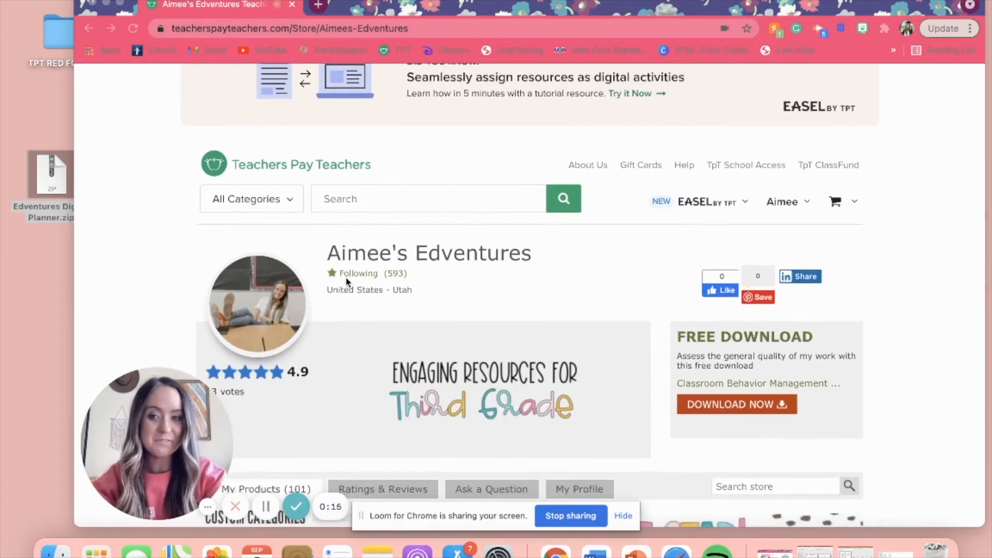
Search the Aimee's Edventures store for "planner" and browse the results.
scroll("down", 3)
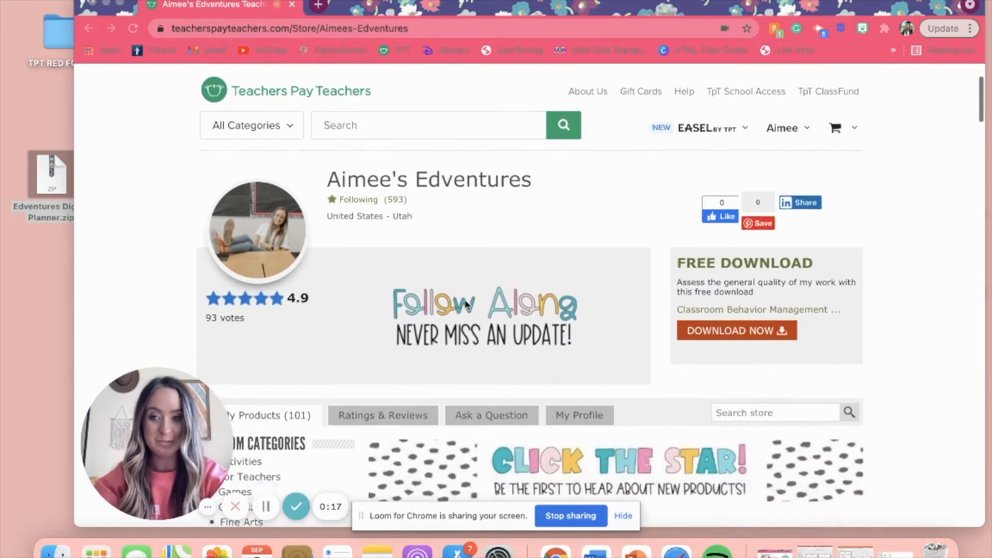
scroll("down", 3)
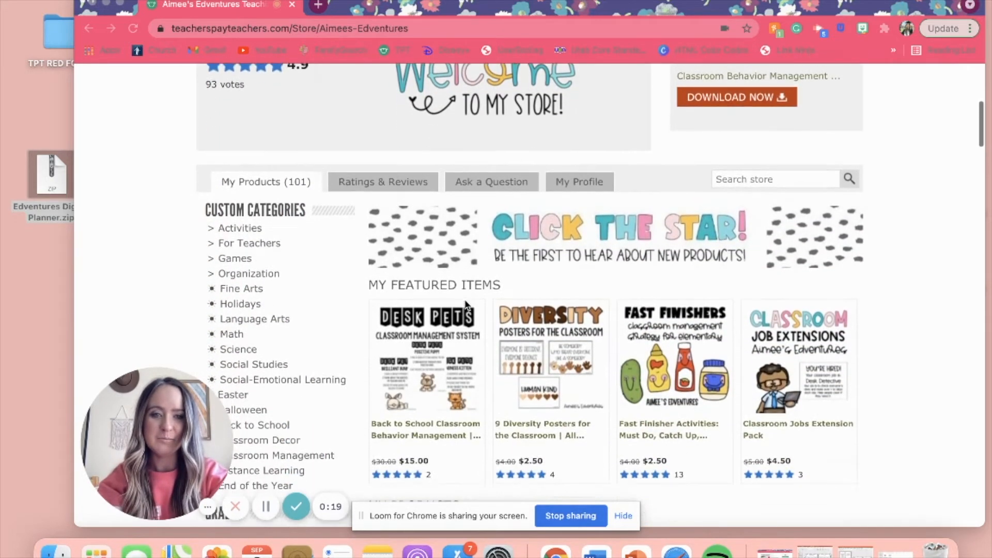
scroll("down", 3)
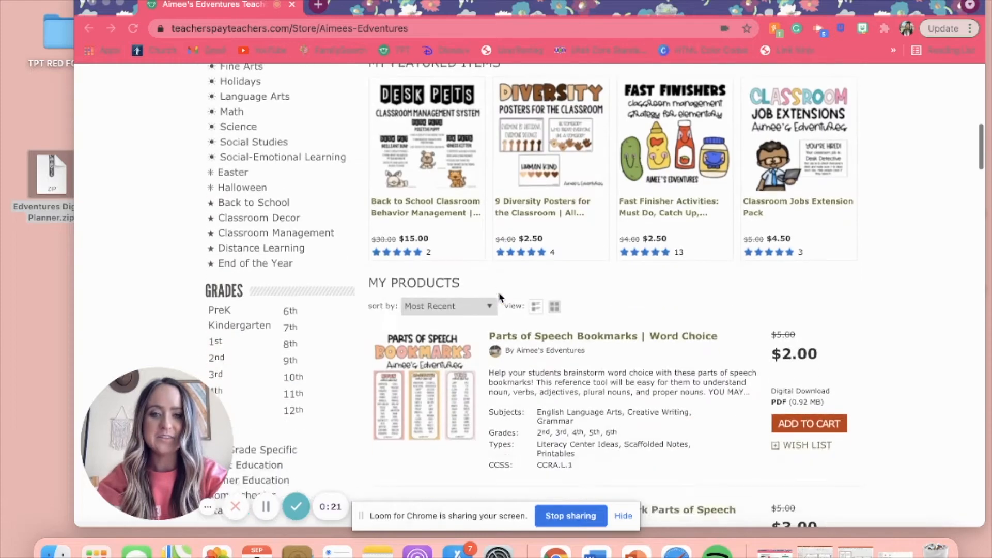
scroll("down", 3)
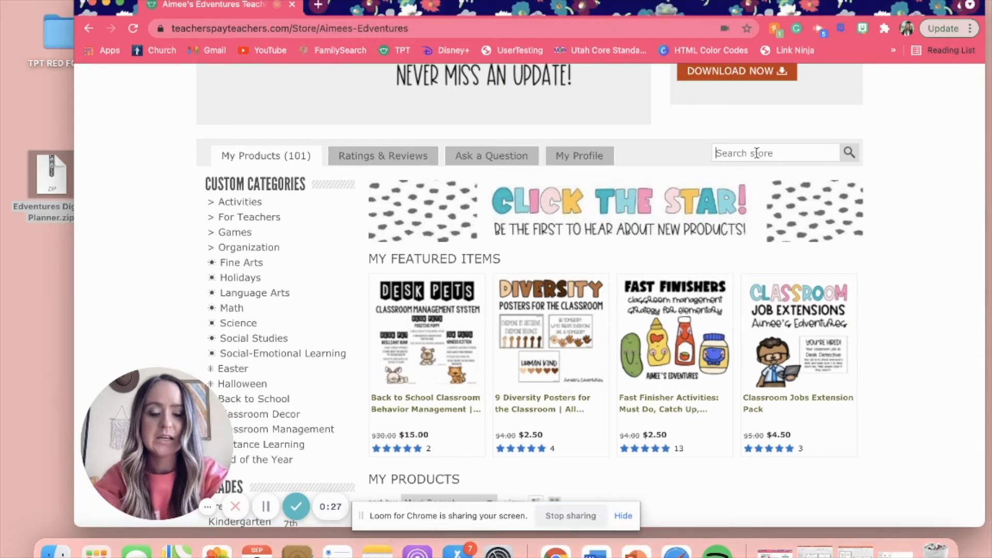
type("planner")
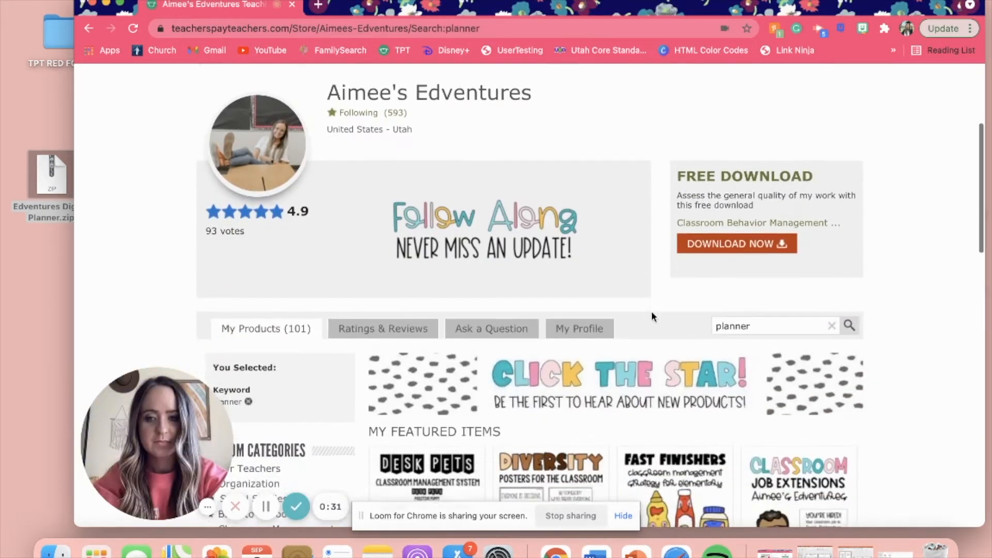
scroll("down", 3)
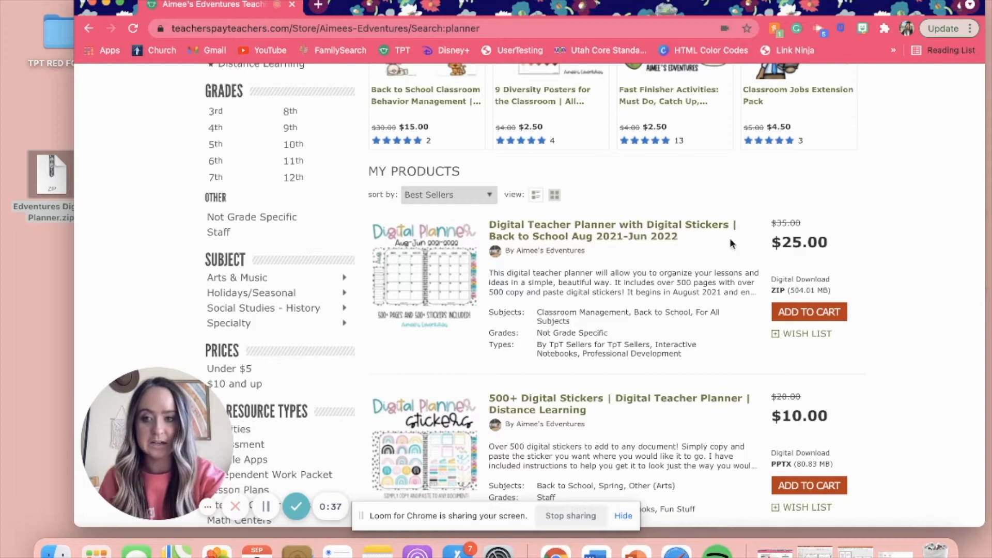
scroll("down", 3)
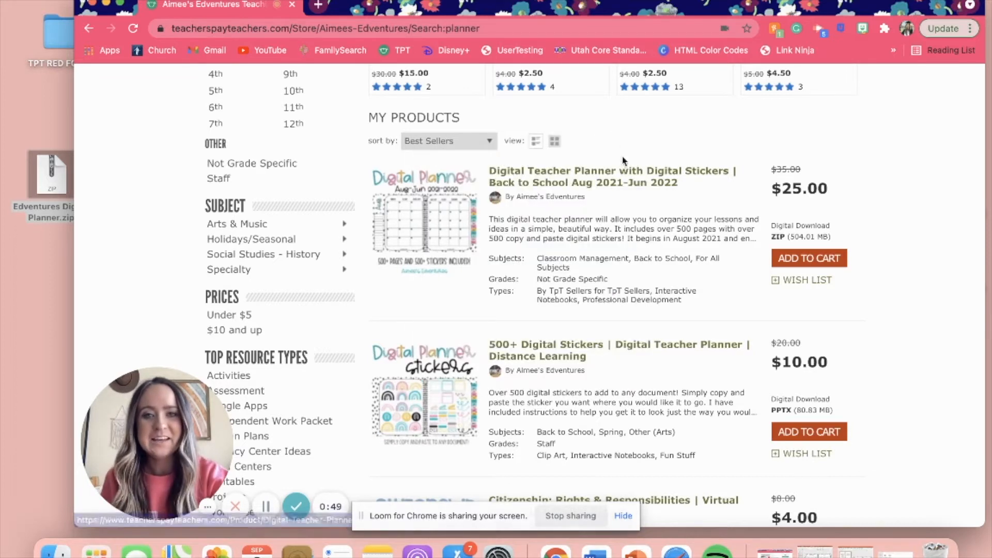
Download the $25 Digital Teacher Planner with Digital Stickers zip from its product page.
left_click(611, 176)
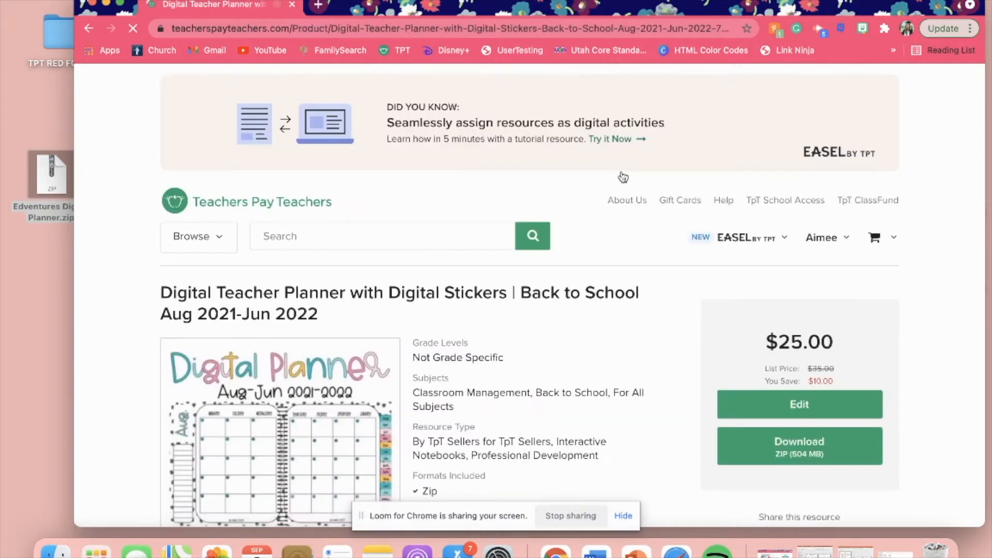
scroll("down", 3)
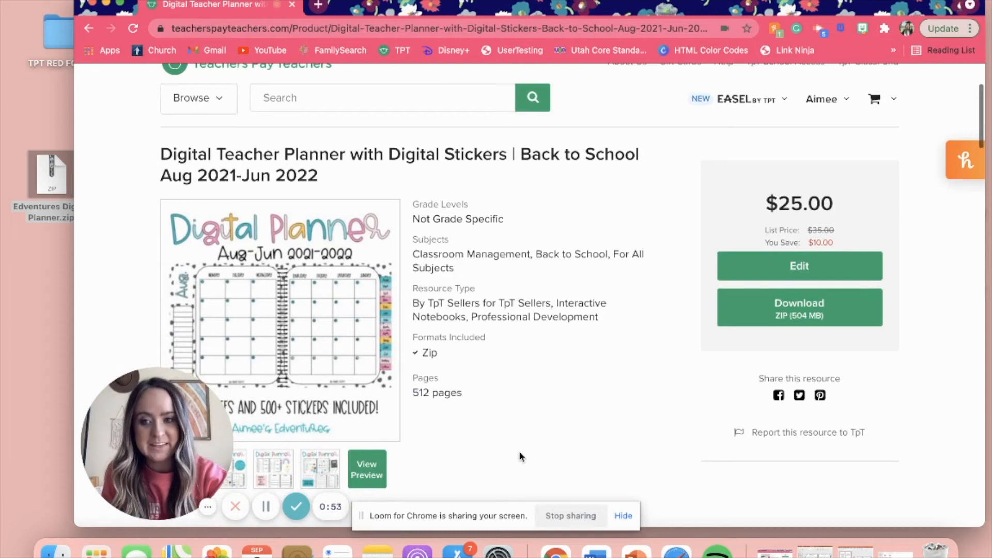
mouse_move(799, 316)
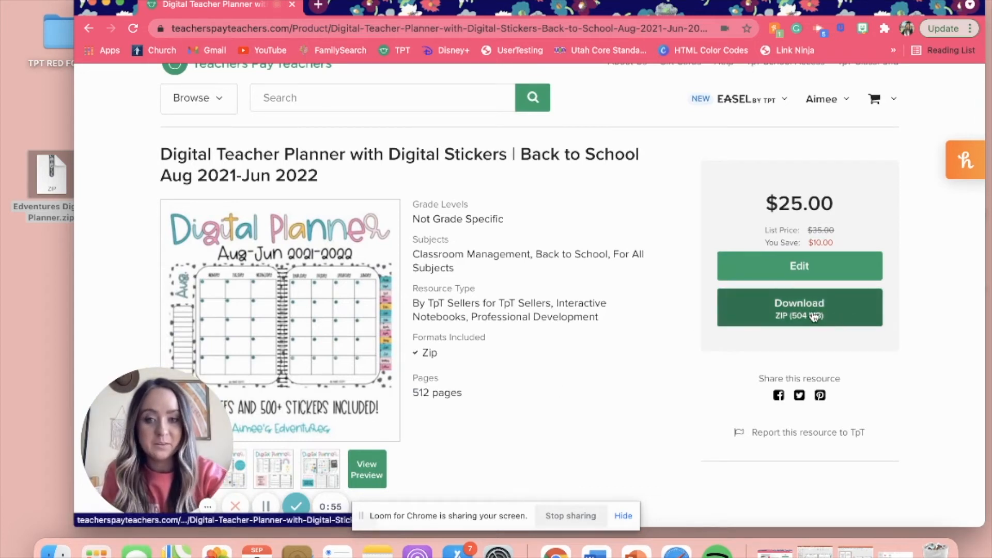
left_click(799, 308)
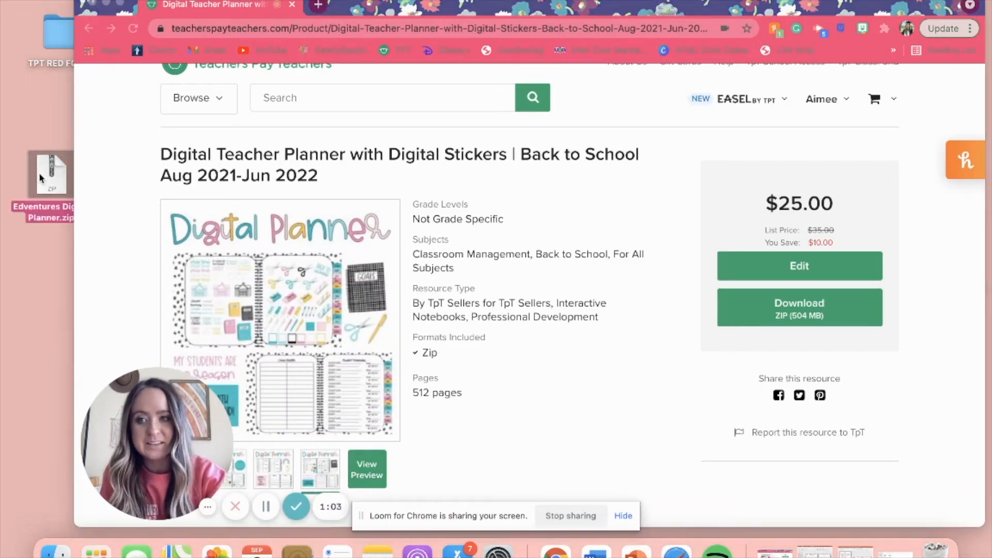
Unzip the planner download and open the Digital Planner Templates presentation in PowerPoint.
double_click(49, 175)
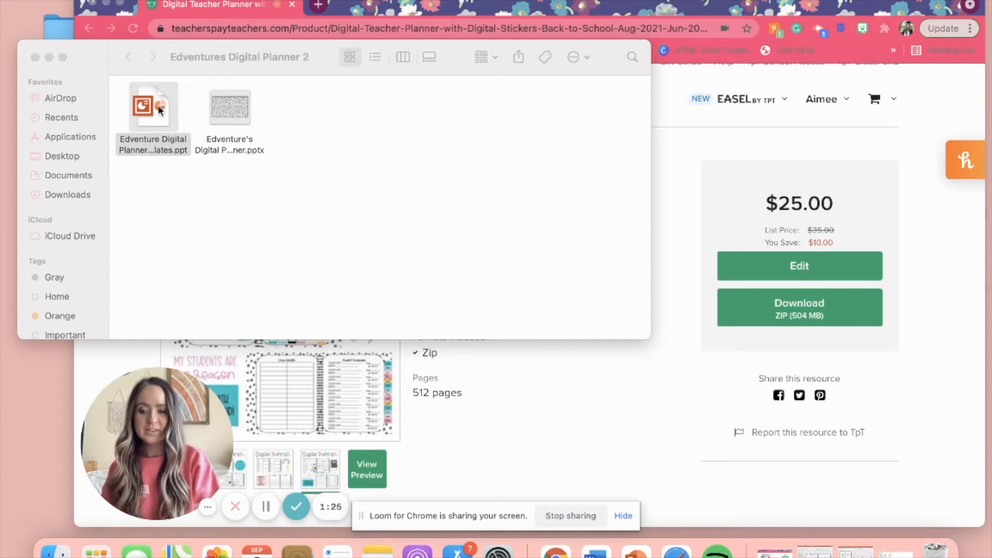
double_click(153, 106)
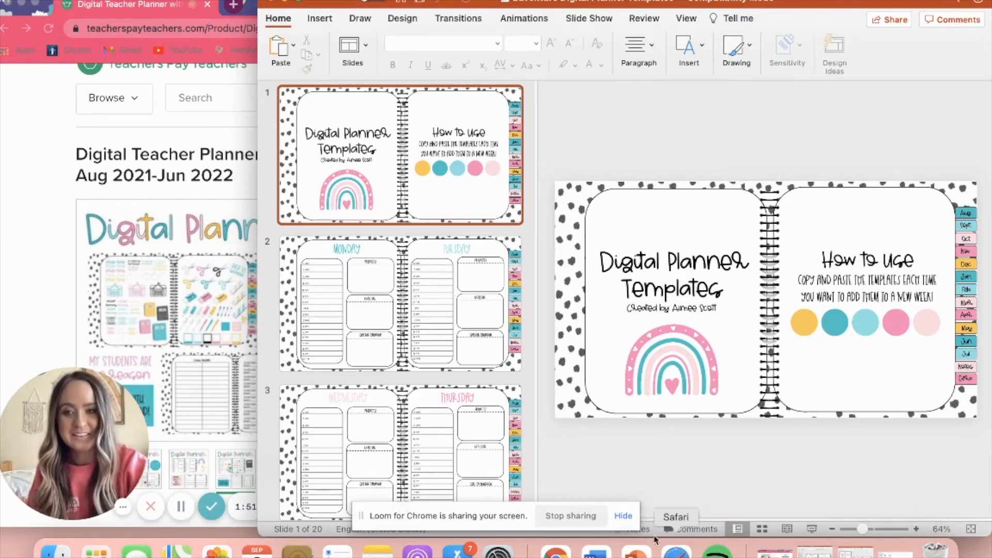
In the main planner .pptx, show slide 3, the blank August calendar spread.
scroll("down", 3)
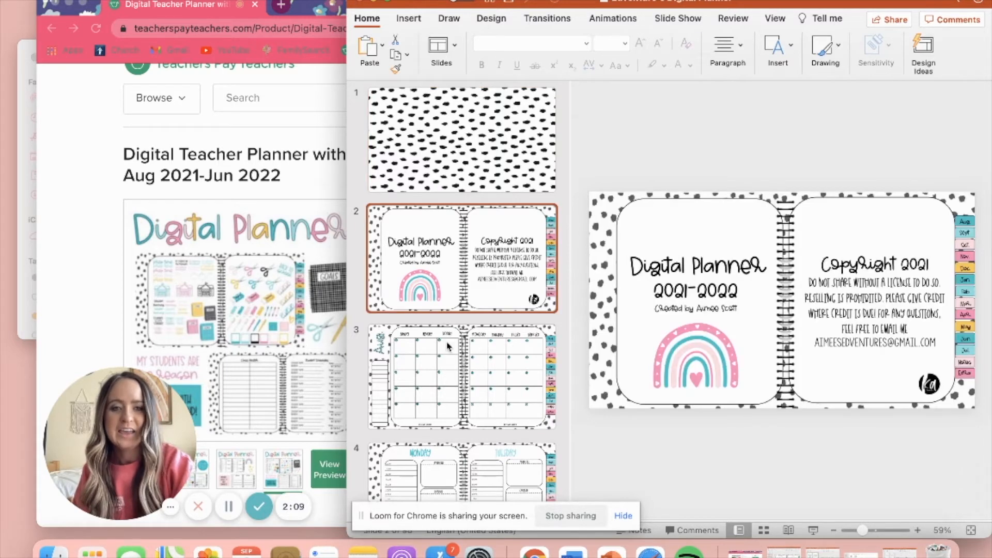
scroll("down", 3)
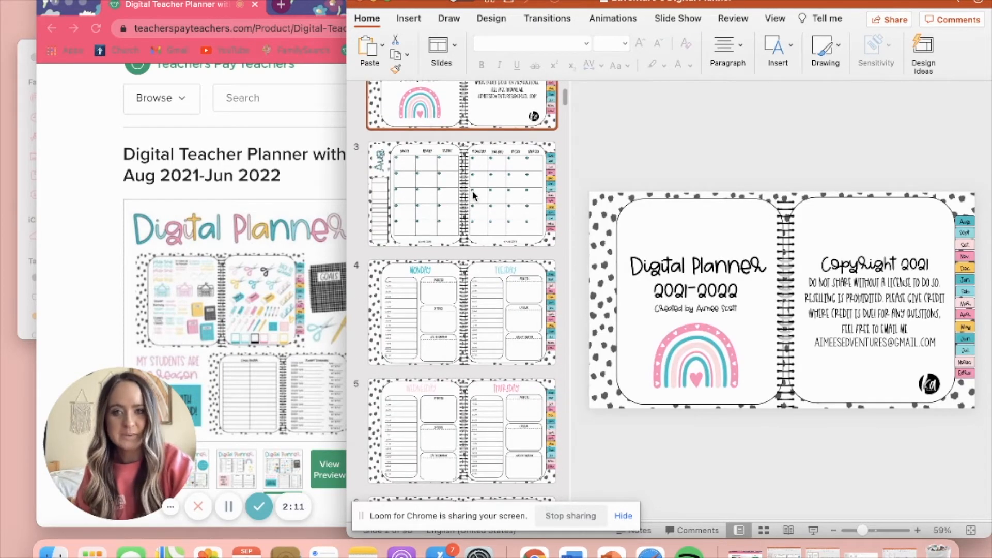
left_click(460, 193)
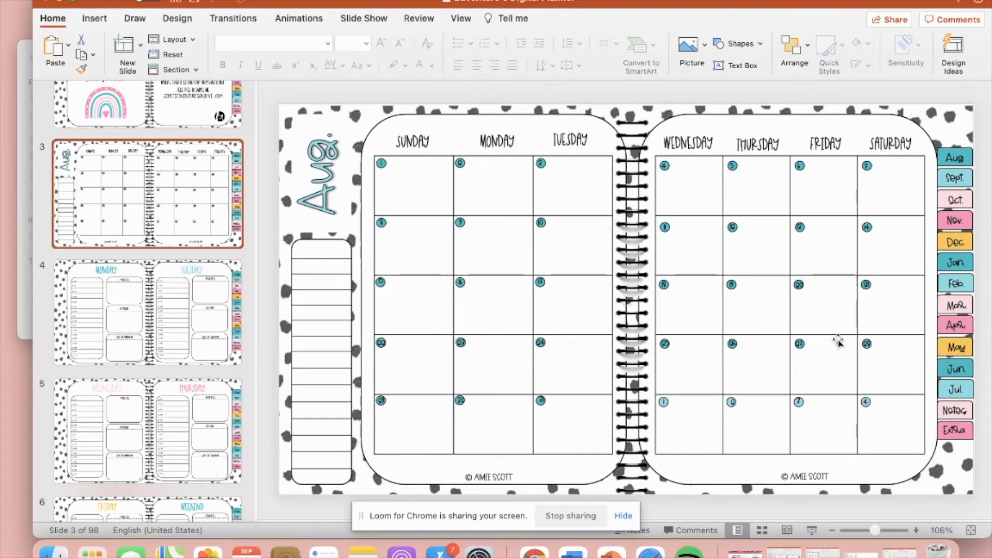
mouse_move(424, 176)
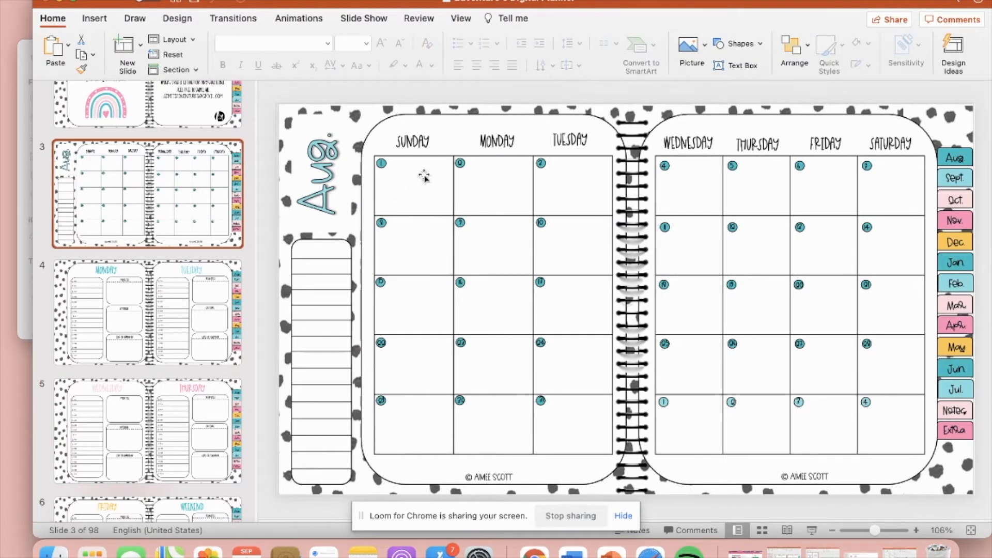
Scroll down to slide 93, the sticker page with shopping carts, houses and grocery shopping labels.
scroll("down", 3)
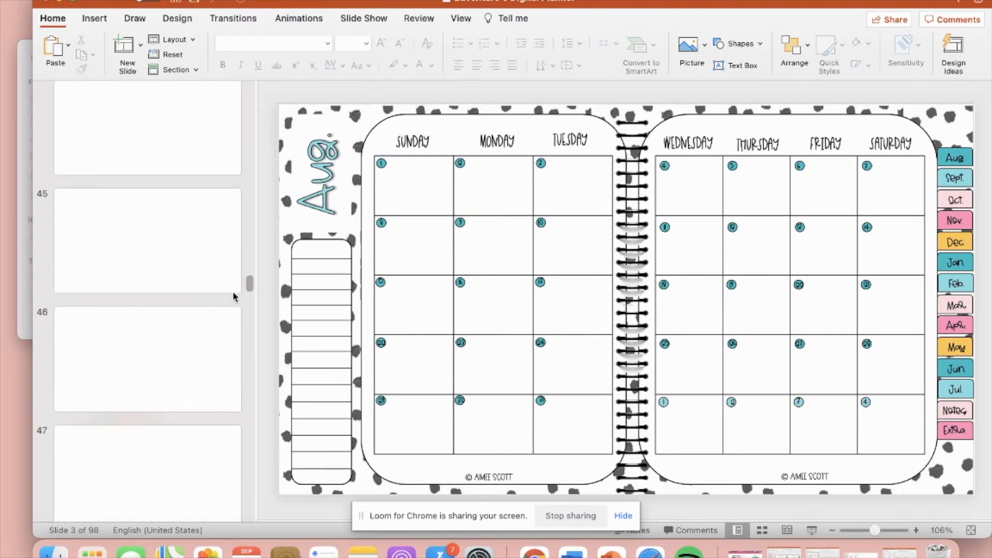
scroll("down", 3)
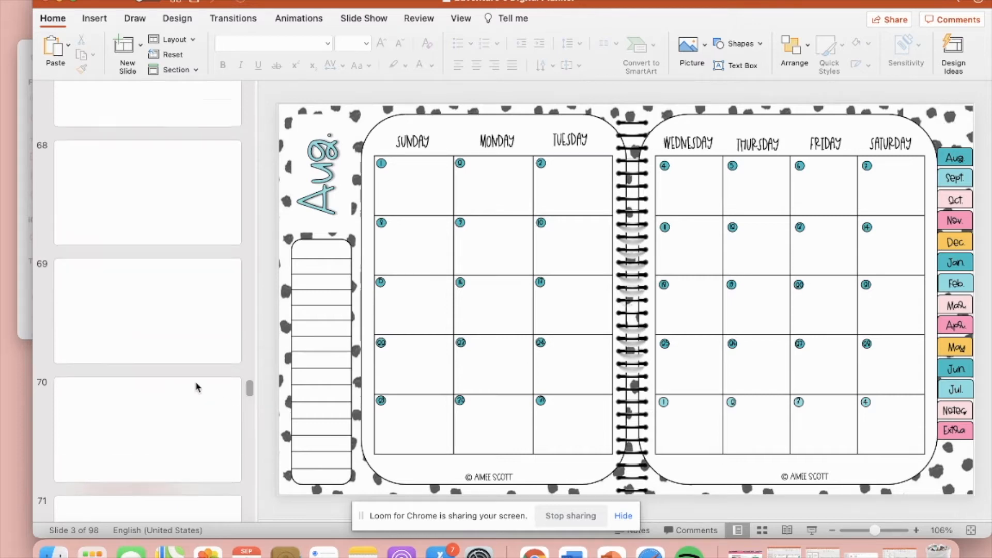
scroll("down", 3)
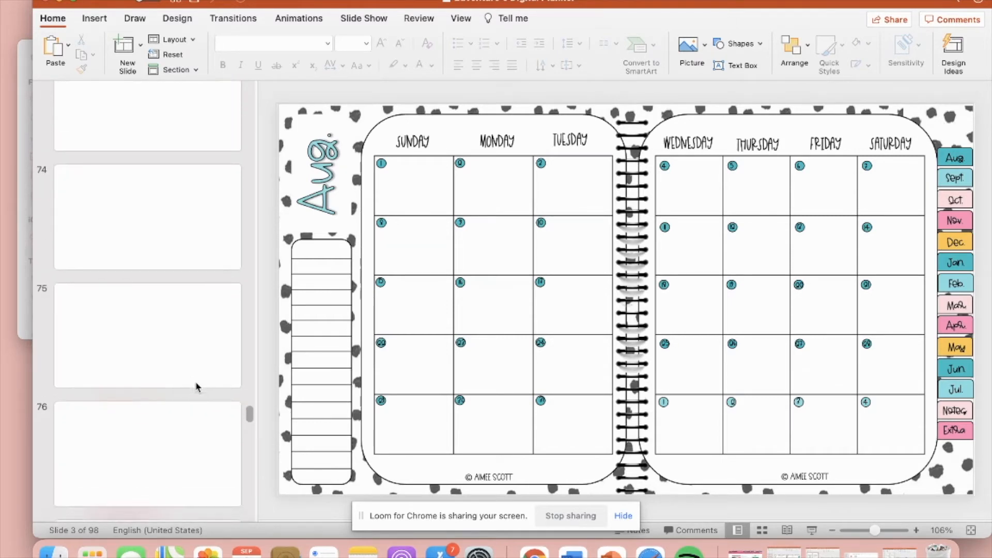
scroll("down", 3)
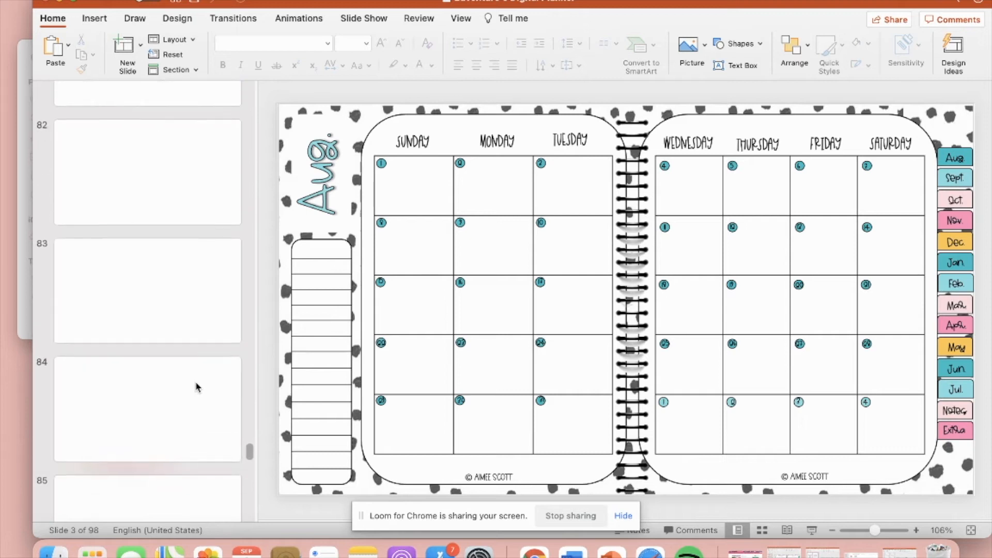
scroll("down", 3)
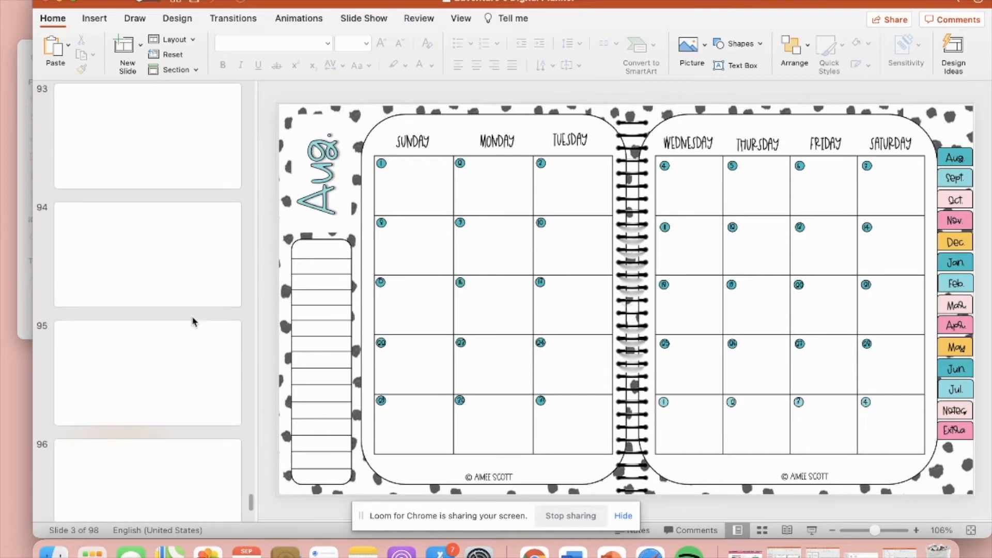
left_click(147, 174)
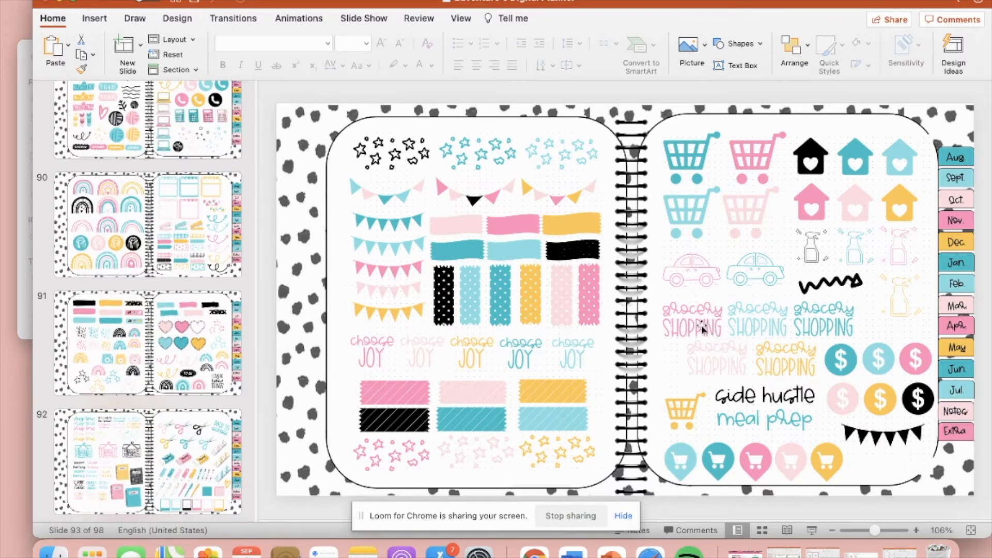
Place the pink Grocery Shopping sticker on the August calendar and shrink it to fit a Wednesday square.
left_click(692, 322)
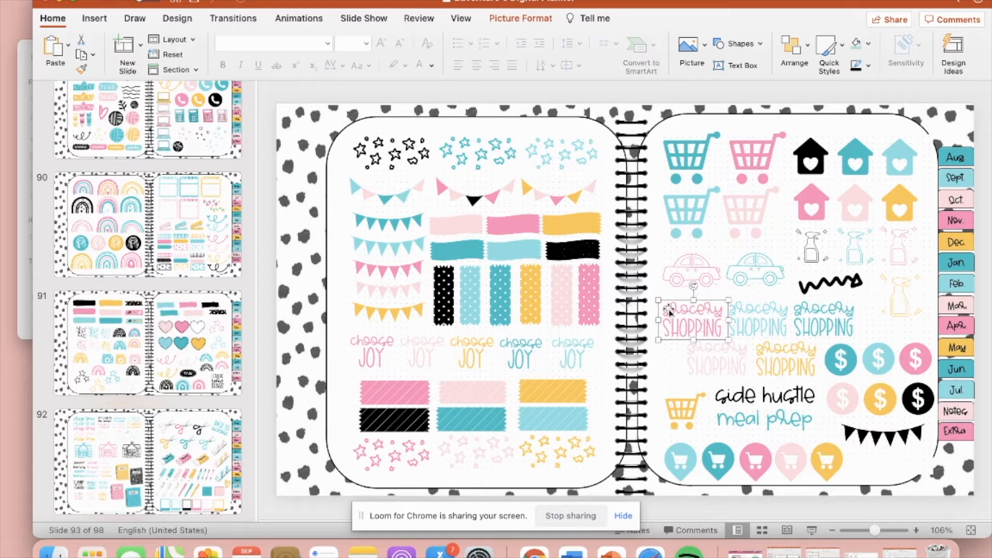
mouse_move(693, 307)
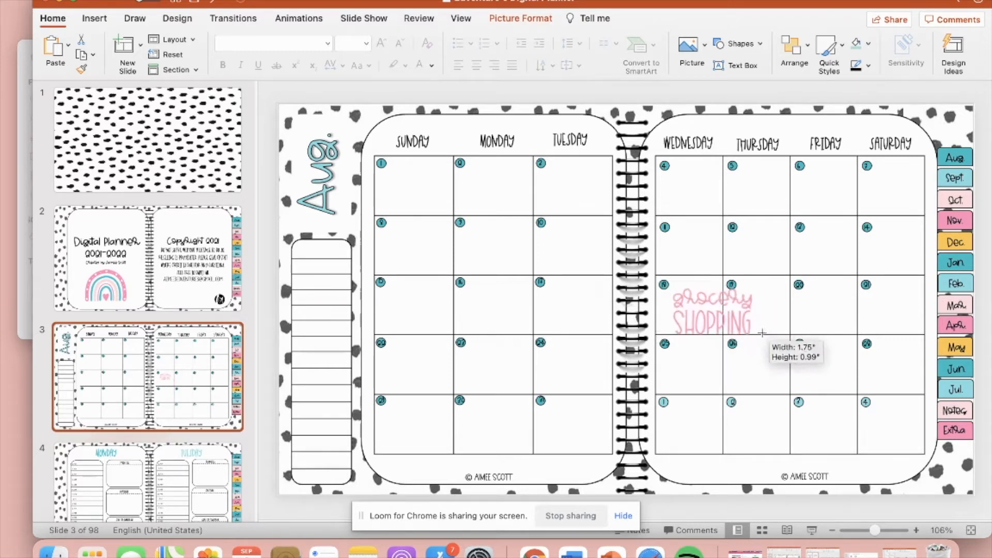
left_click_drag(761, 333, 930, 436)
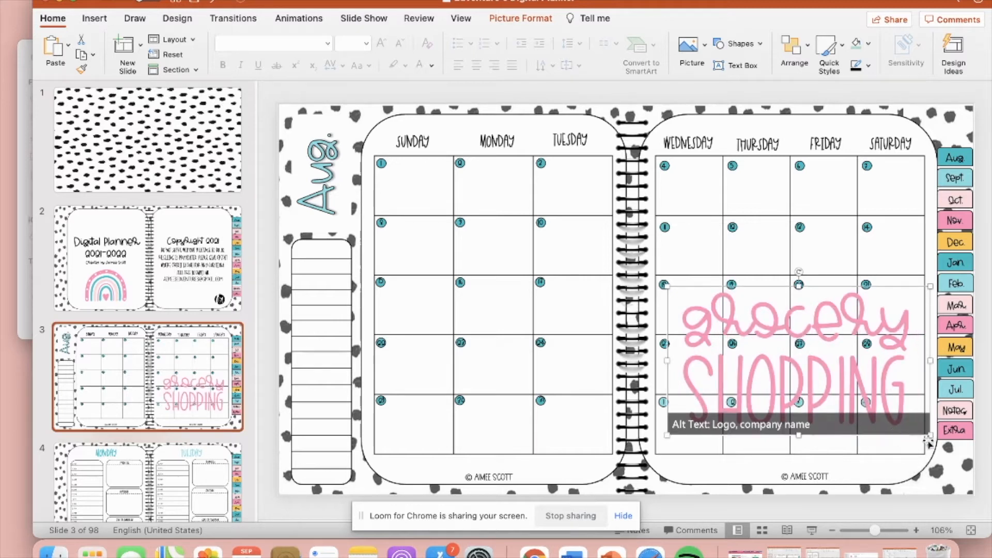
left_click_drag(929, 440, 809, 367)
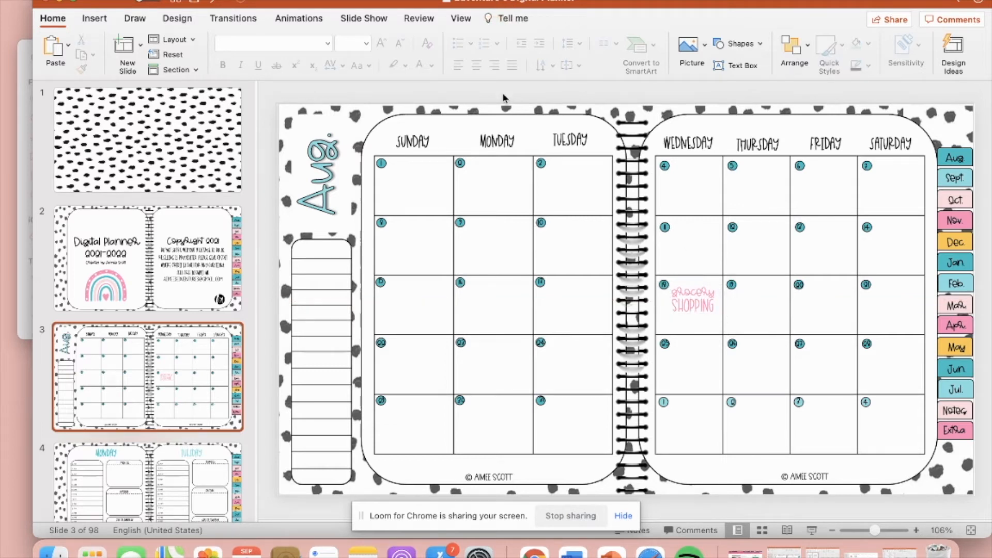
left_click(94, 17)
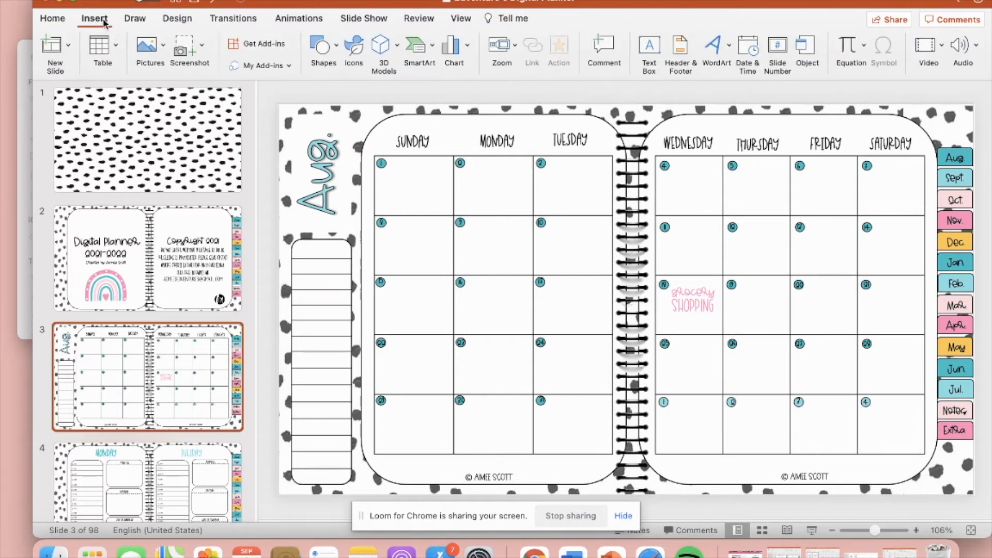
Add a text box reading "Parent Meeting" in Century Gothic on the August calendar.
left_click(649, 52)
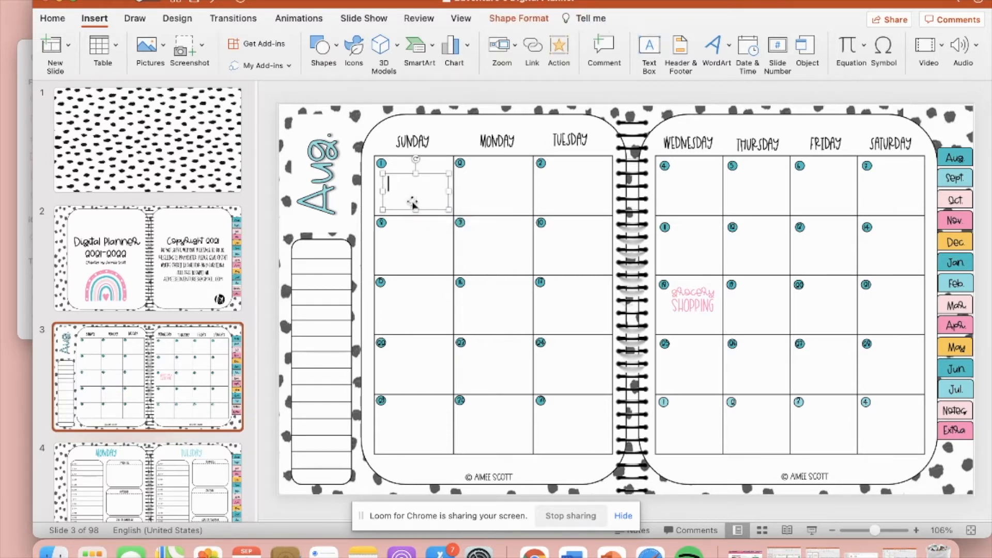
left_click(53, 17)
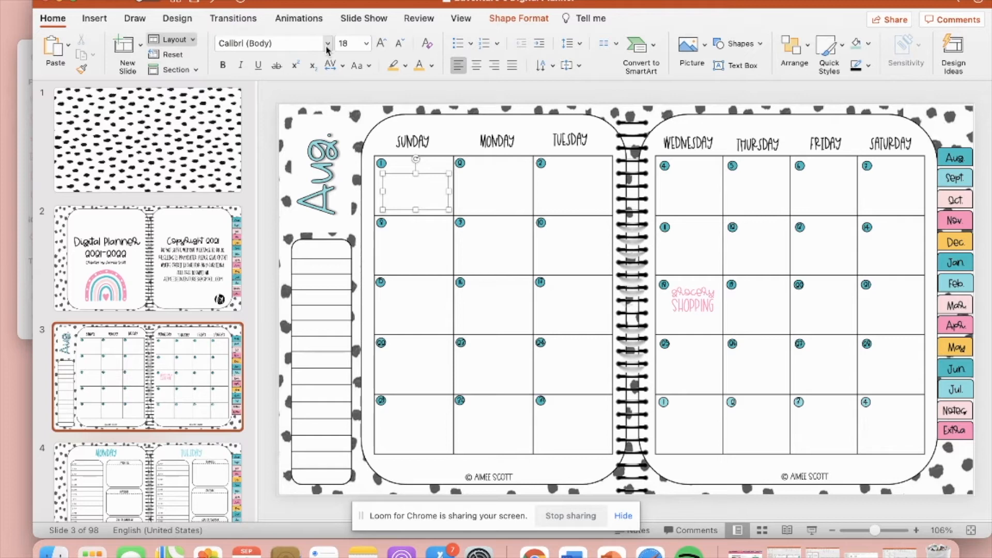
left_click(327, 44)
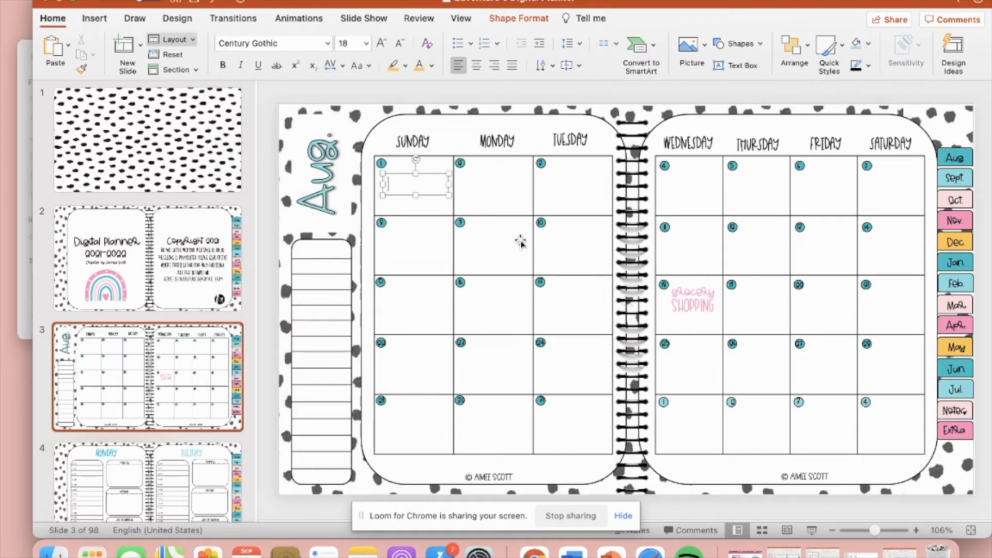
left_click(414, 184)
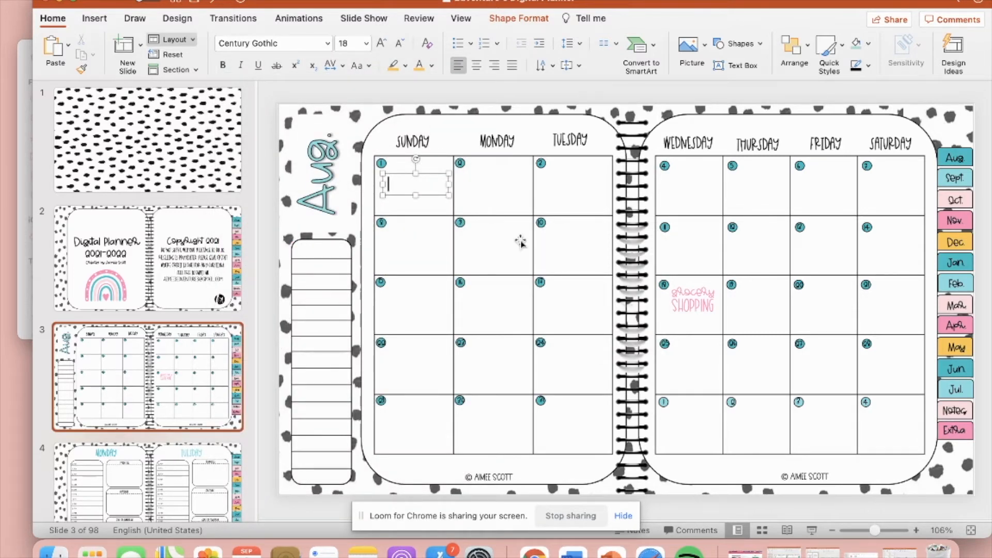
type("Pl")
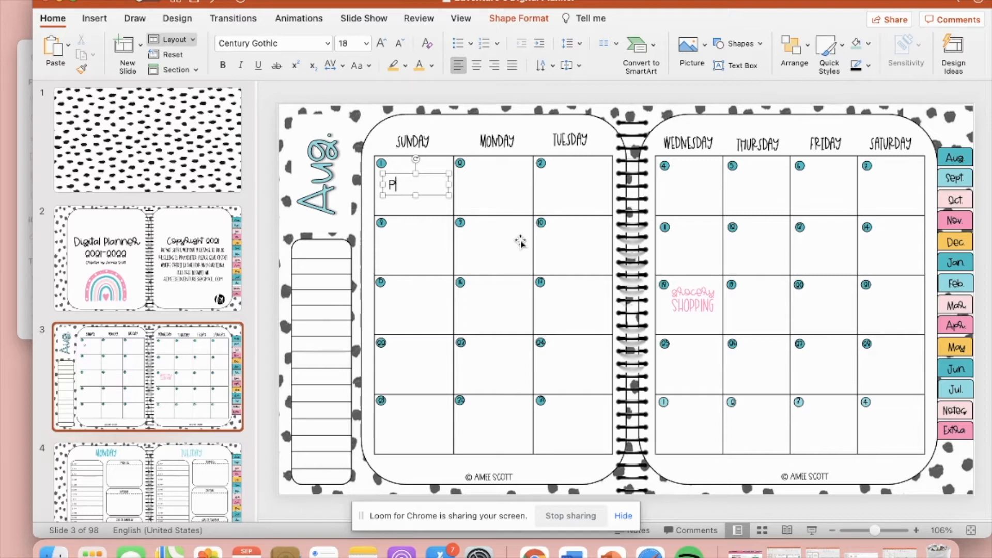
type("Parent")
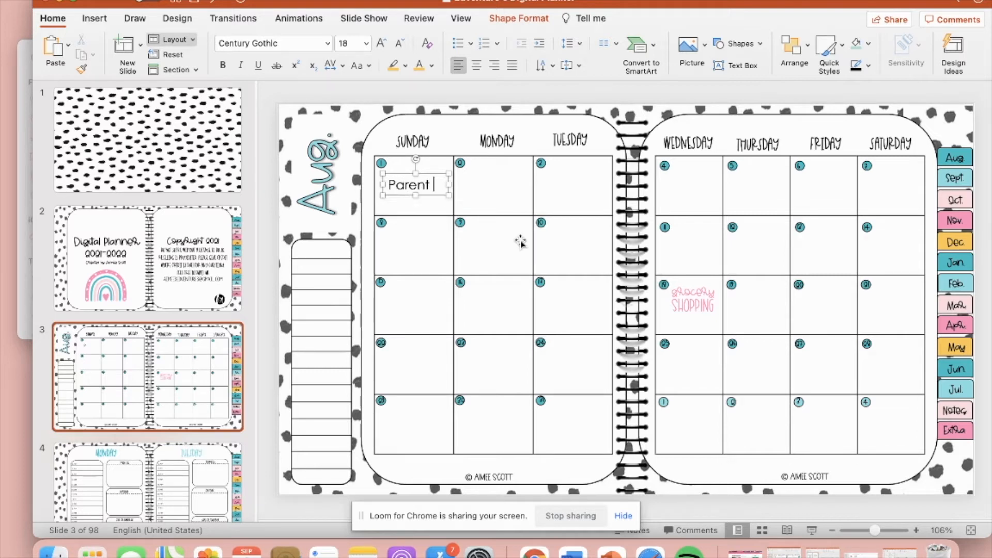
type("Meeting")
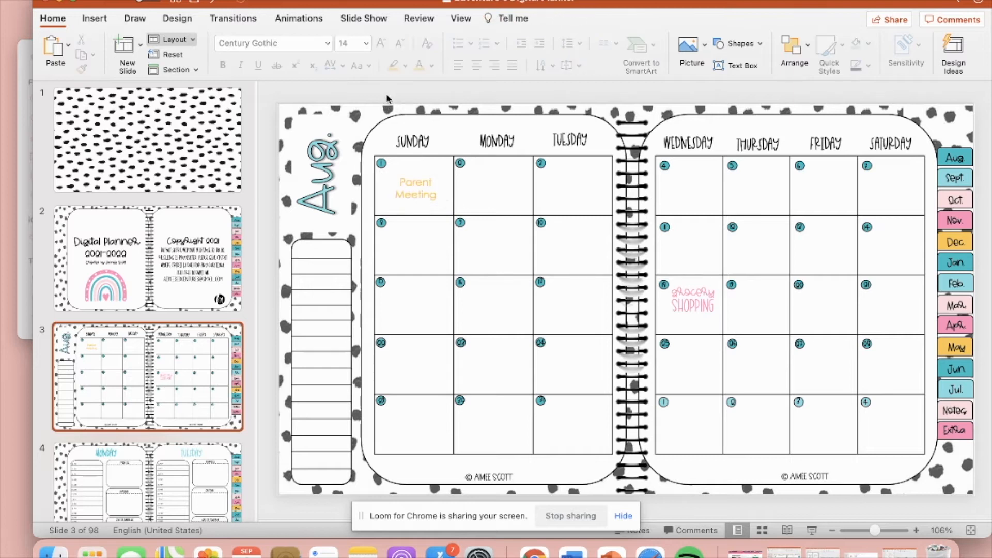
Move the Parent Meeting note into the second-week Monday square and colour it orange.
left_click(416, 187)
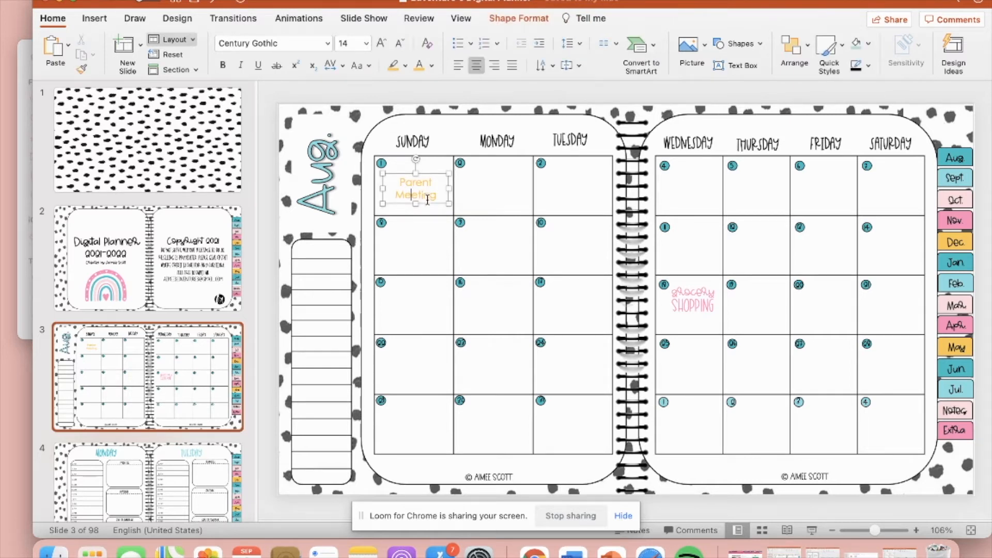
left_click_drag(415, 188, 492, 246)
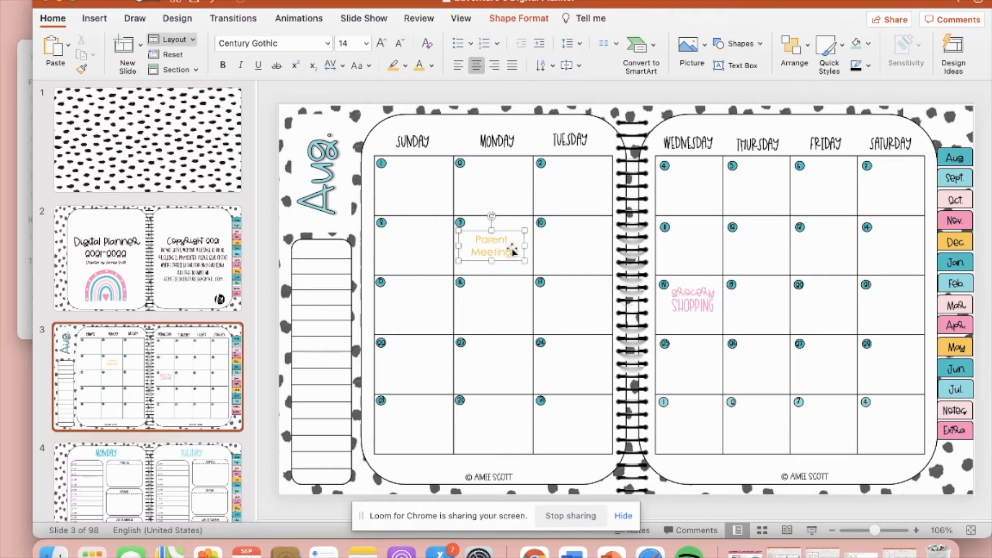
left_click(327, 44)
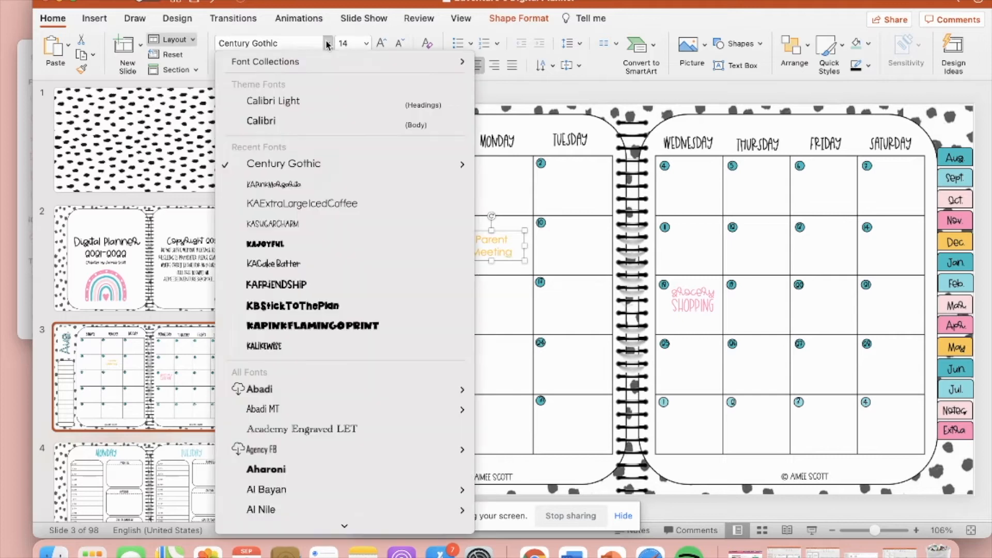
mouse_move(353, 285)
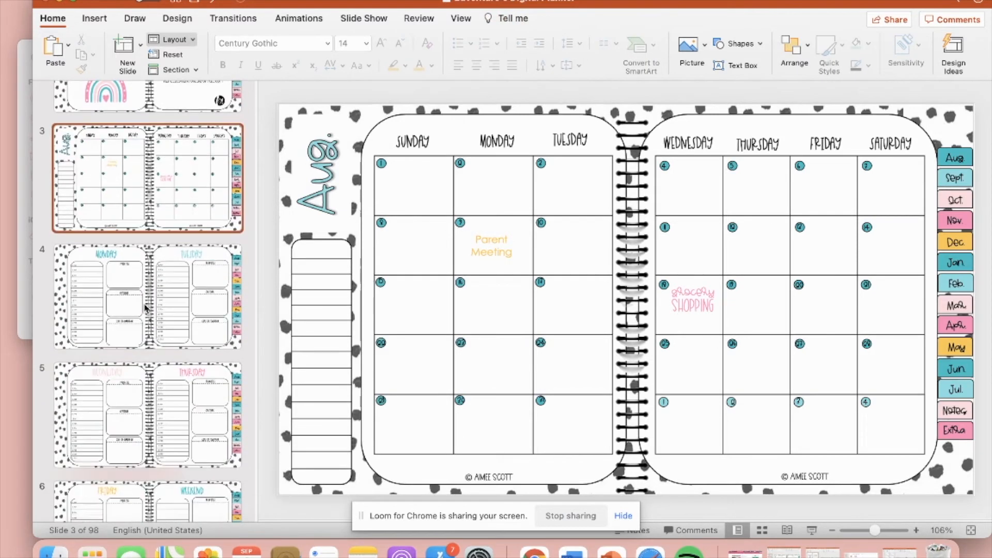
Review the Monday-Tuesday and Wednesday-Thursday daily pages, ending on the Gratitude and Photo Dump page.
left_click(148, 297)
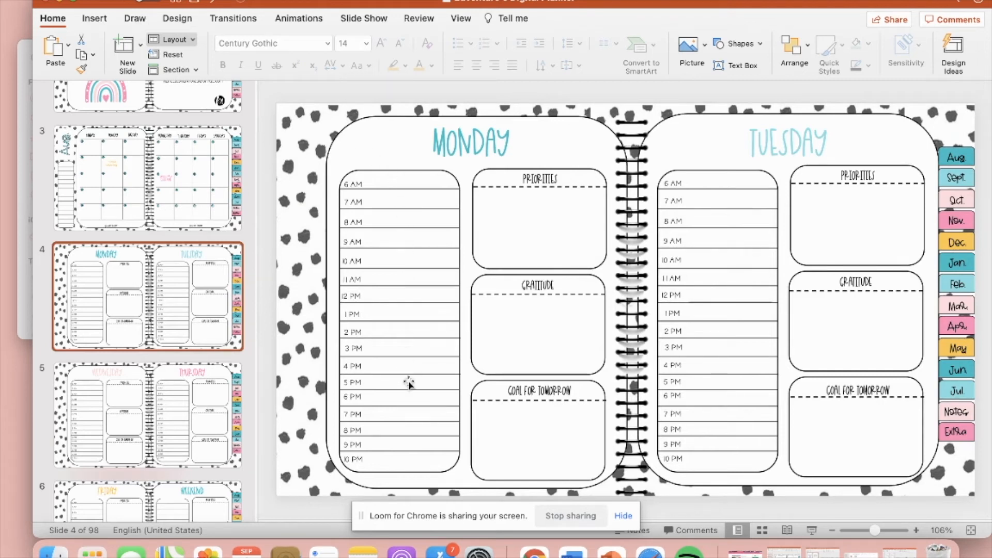
mouse_move(401, 381)
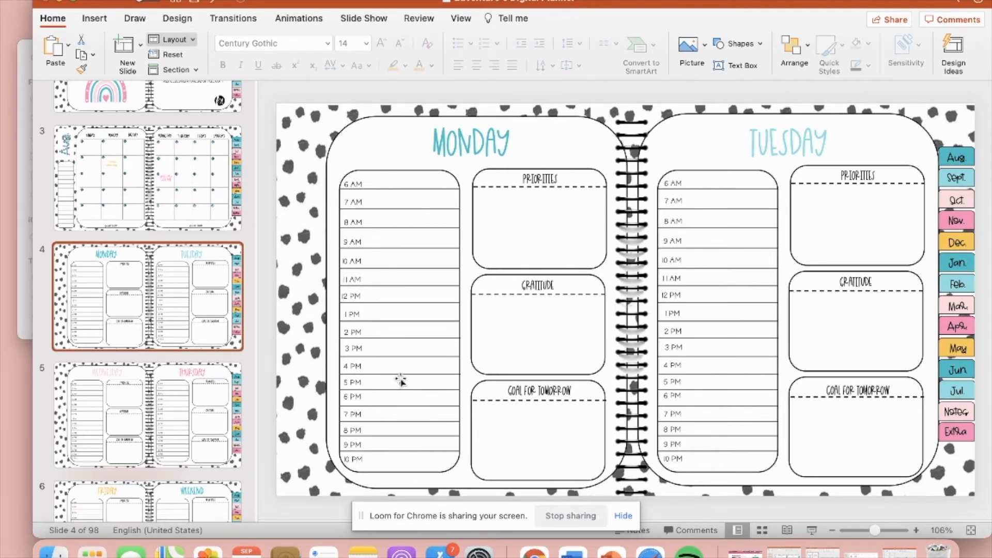
mouse_move(568, 317)
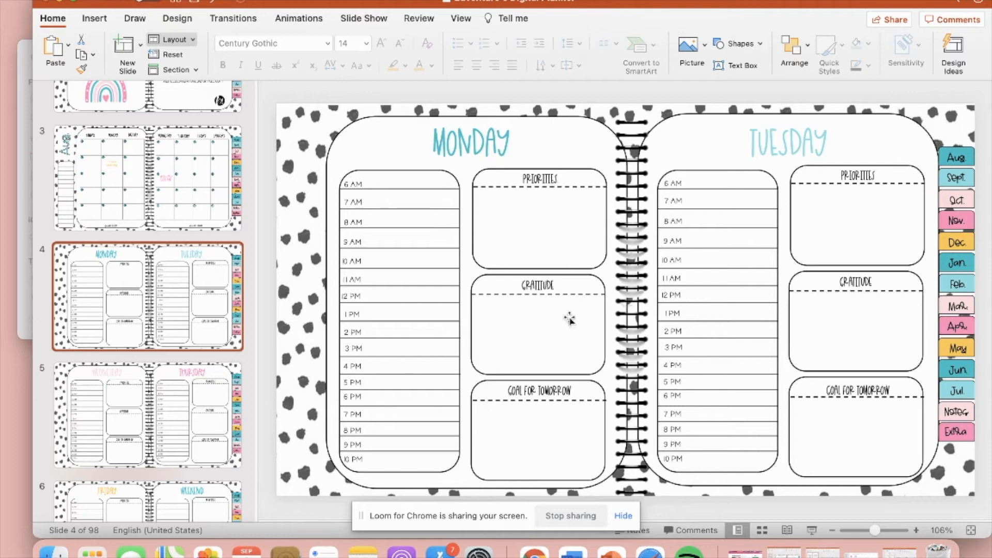
mouse_move(224, 314)
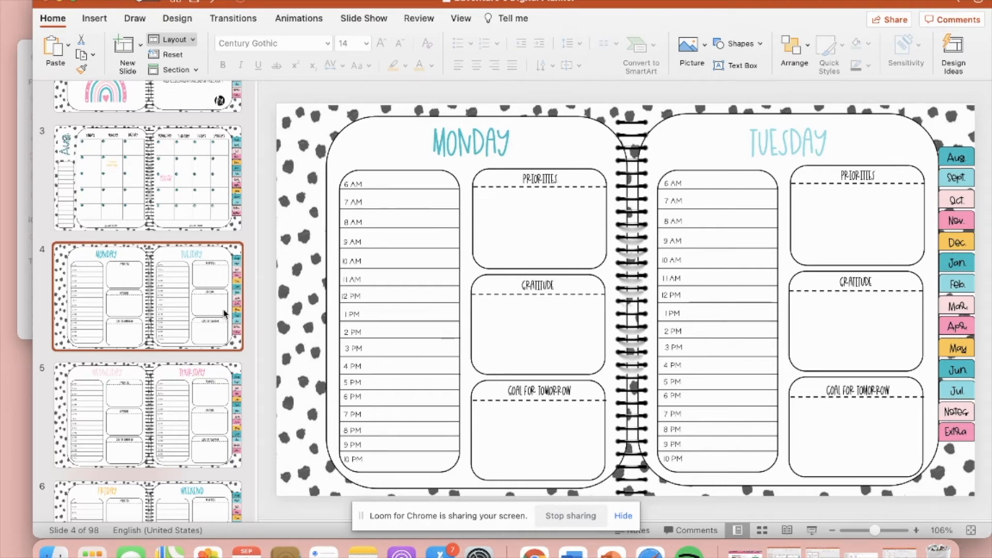
scroll("down", 3)
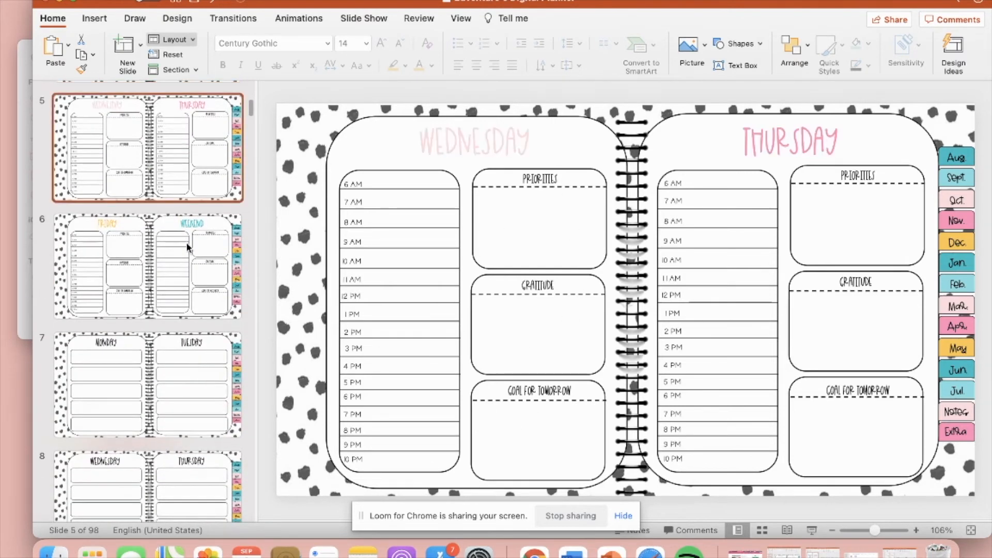
left_click(147, 265)
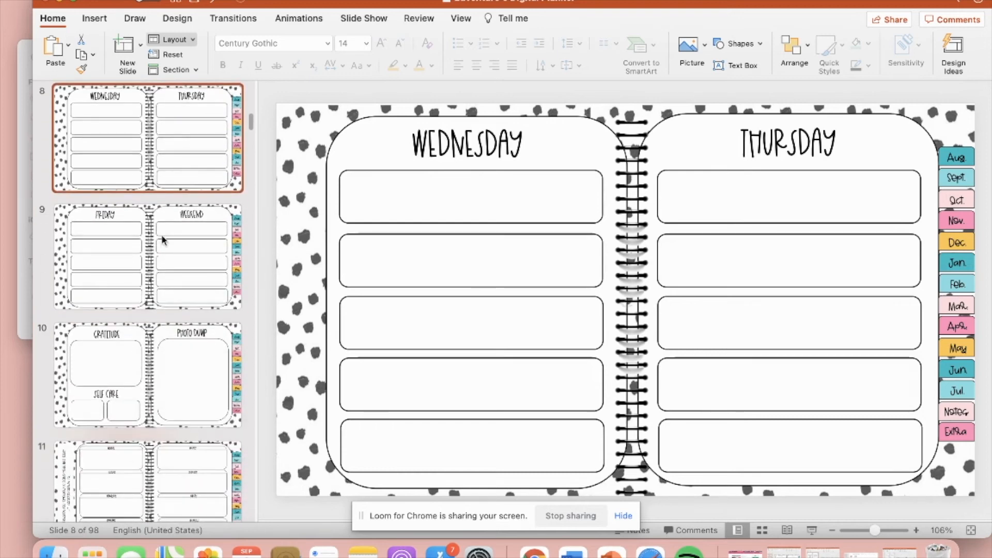
left_click(147, 313)
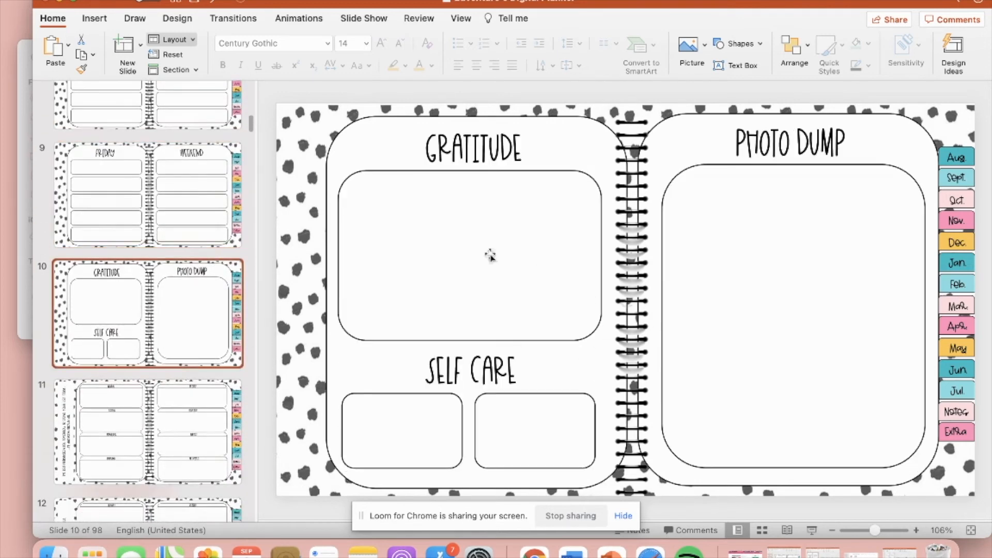
mouse_move(549, 408)
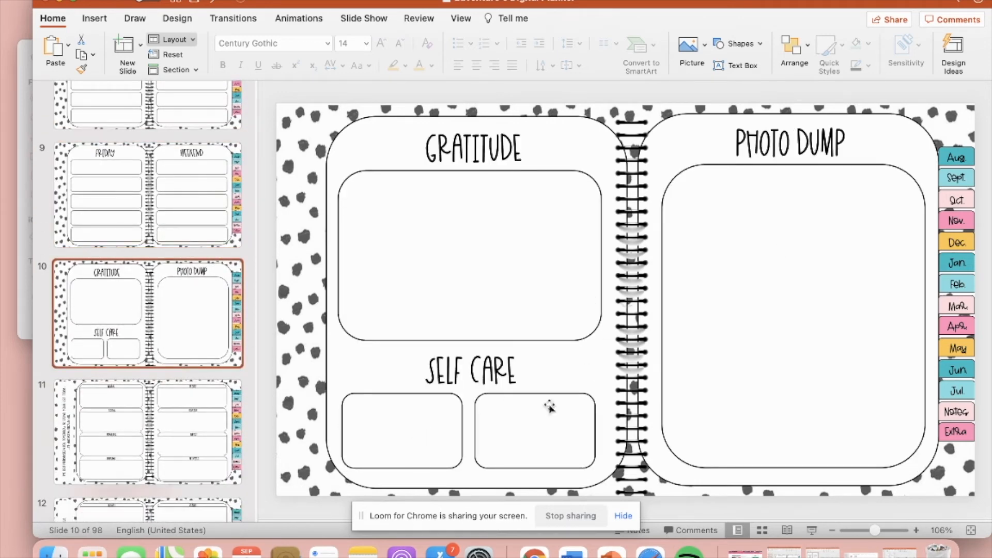
mouse_move(140, 386)
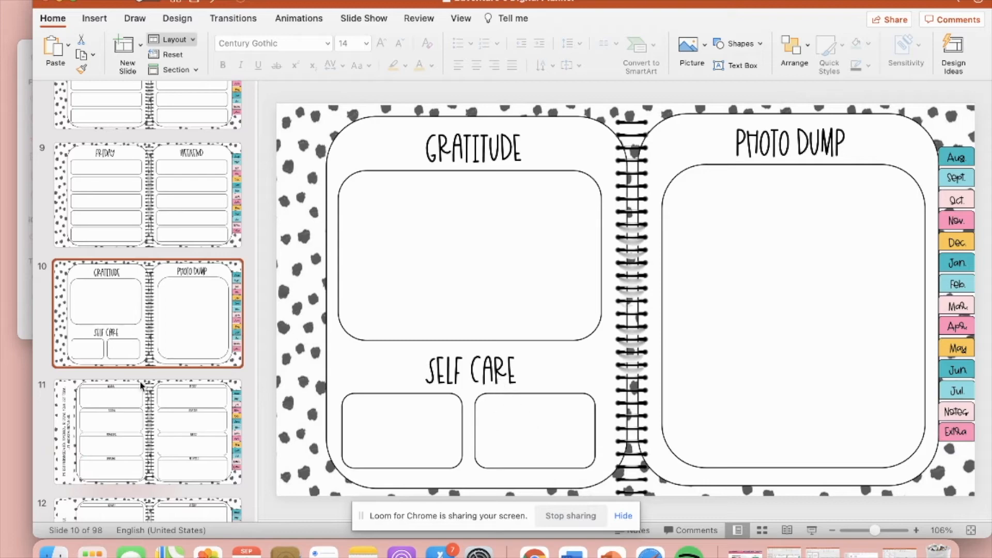
Scroll the thumbnail pane down toward the Extra sticker instructions page.
scroll("down", 3)
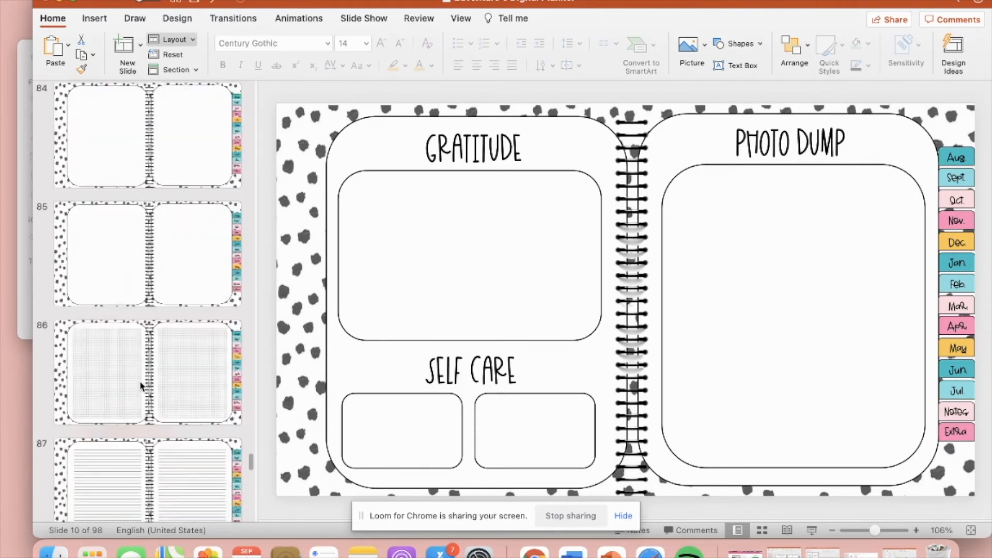
scroll("down", 3)
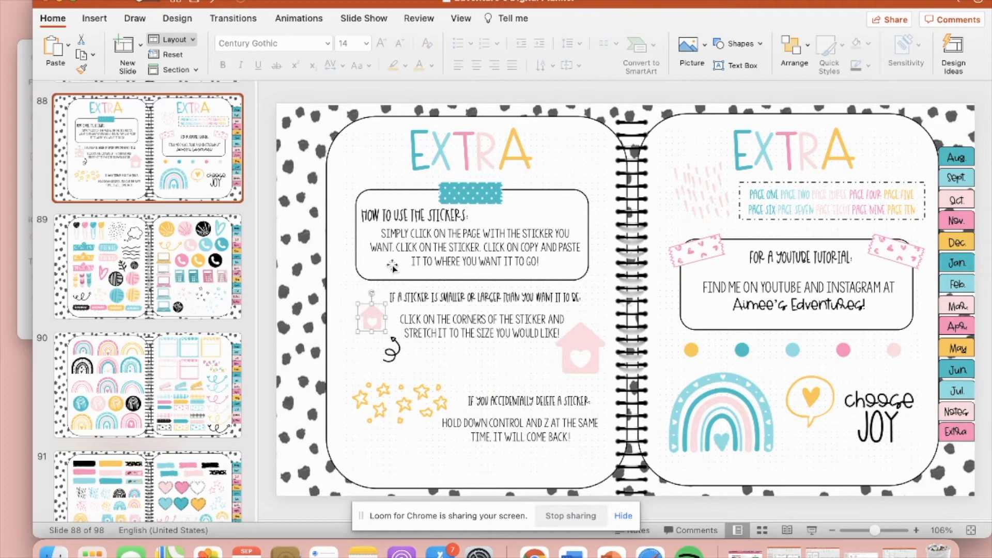
mouse_move(804, 345)
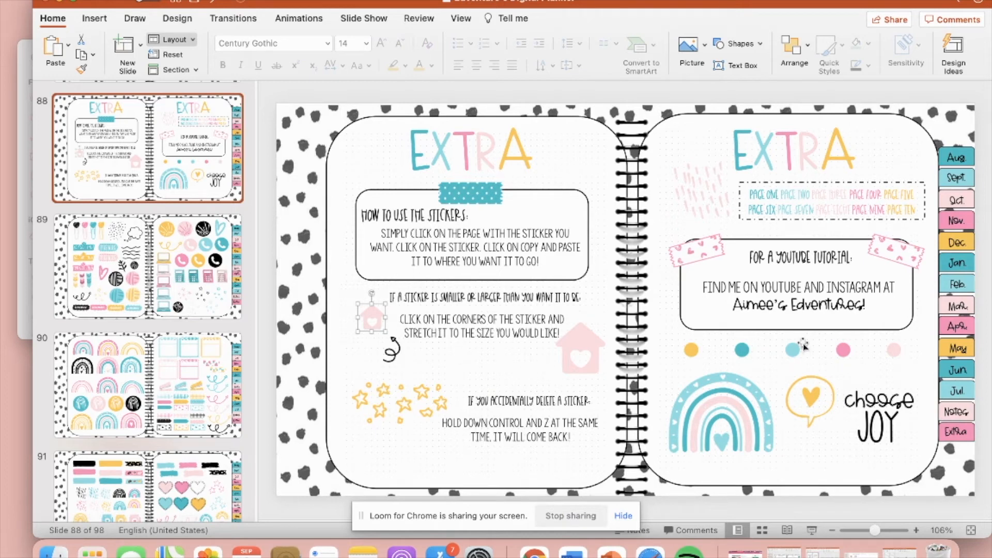
Review the Extra instructions page and the first sticker sheets through shopping, meal prep and self care.
left_click(147, 264)
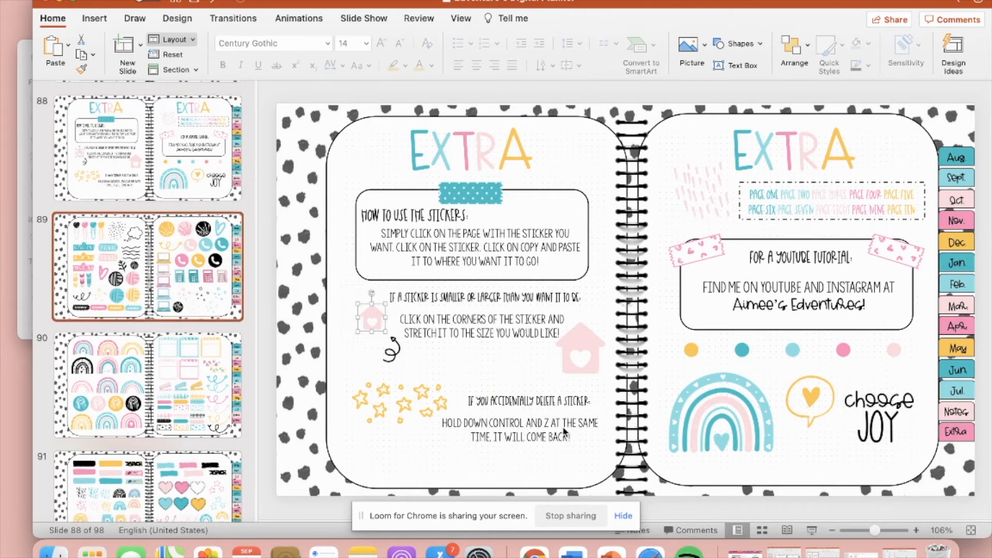
left_click(147, 263)
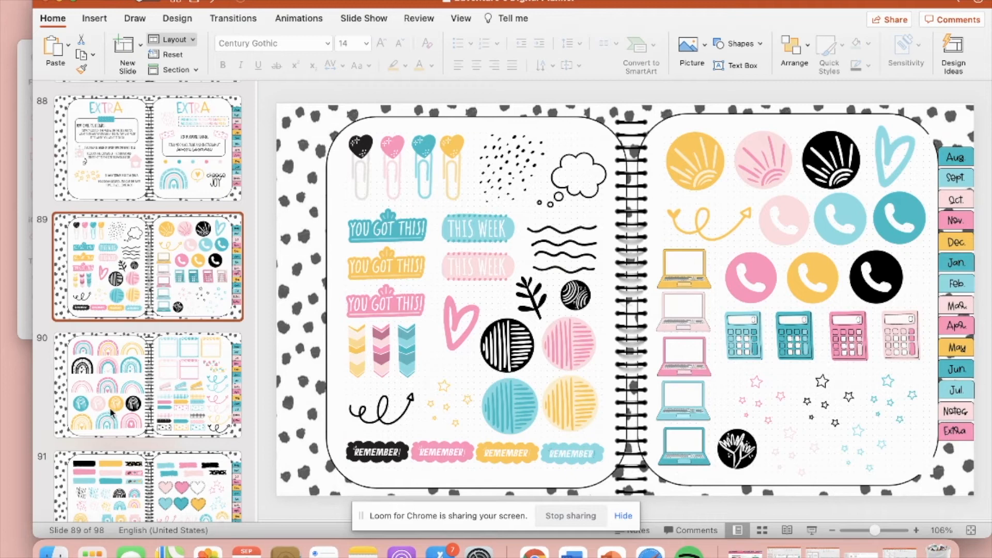
mouse_move(112, 384)
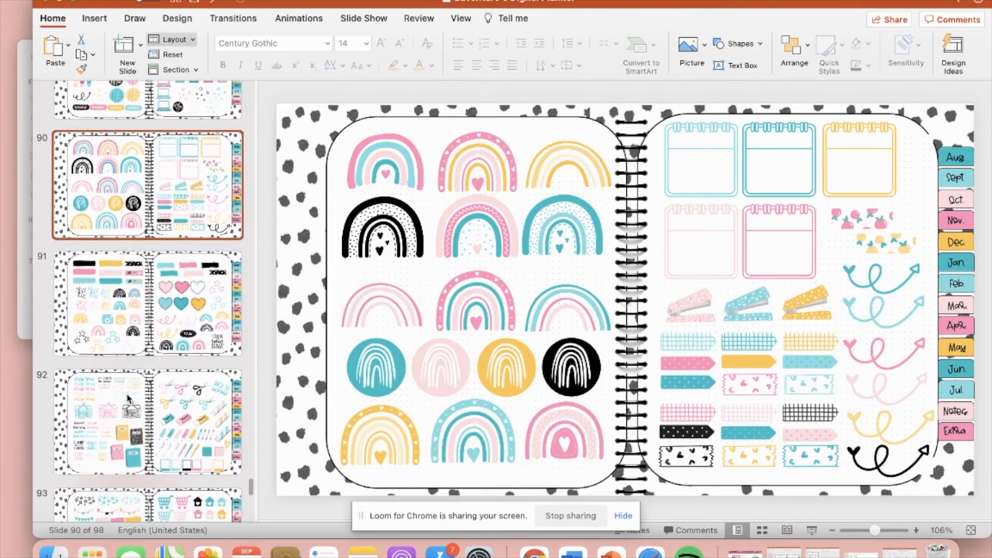
left_click(147, 286)
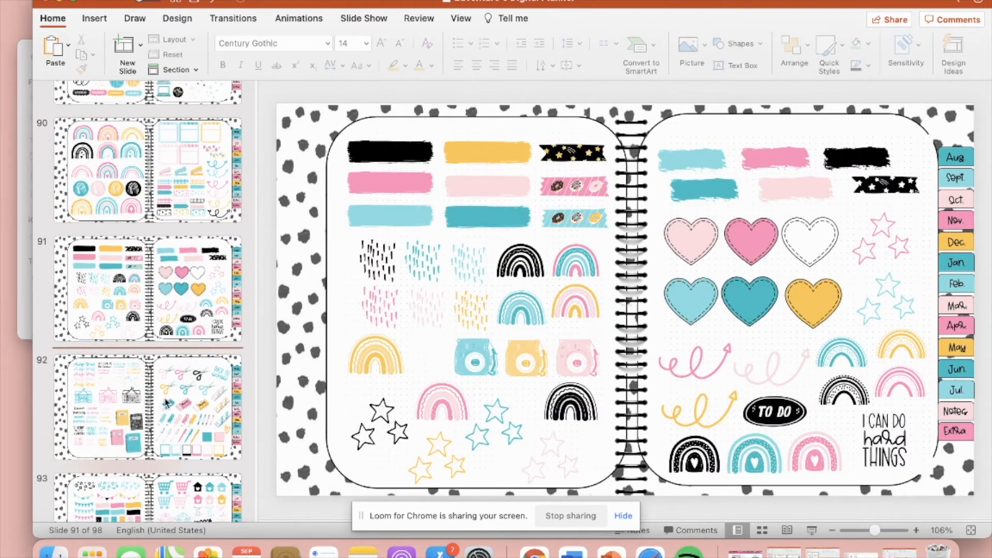
left_click(167, 408)
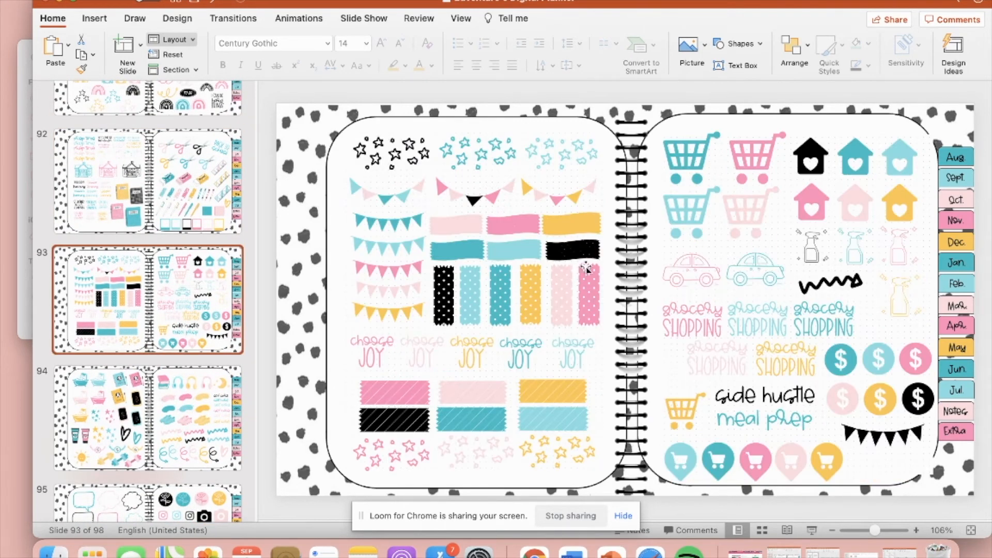
mouse_move(476, 304)
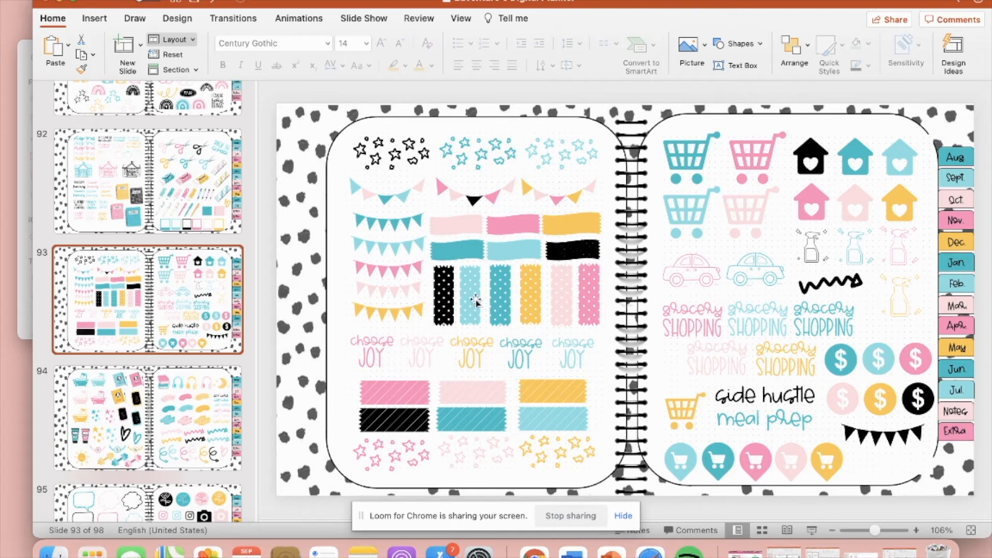
left_click(146, 416)
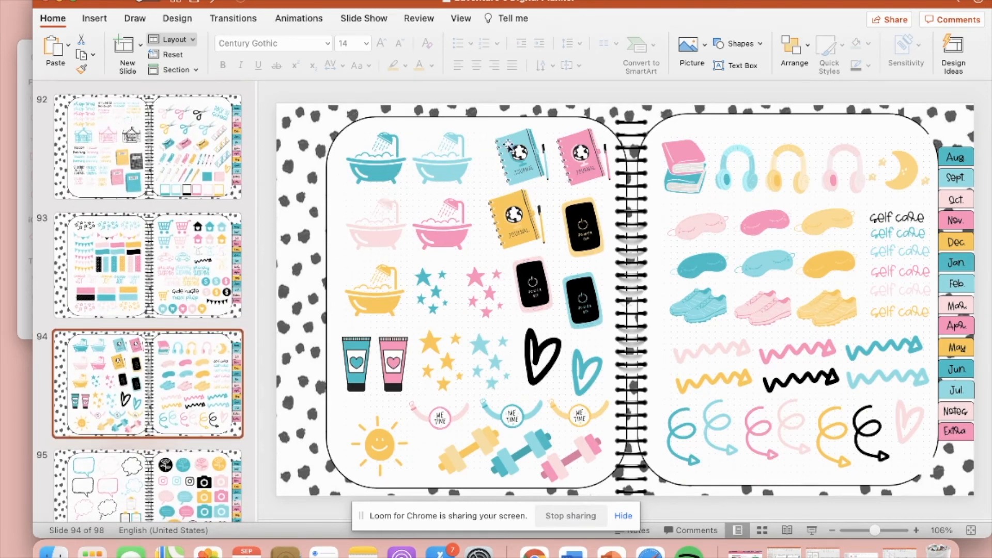
mouse_move(452, 424)
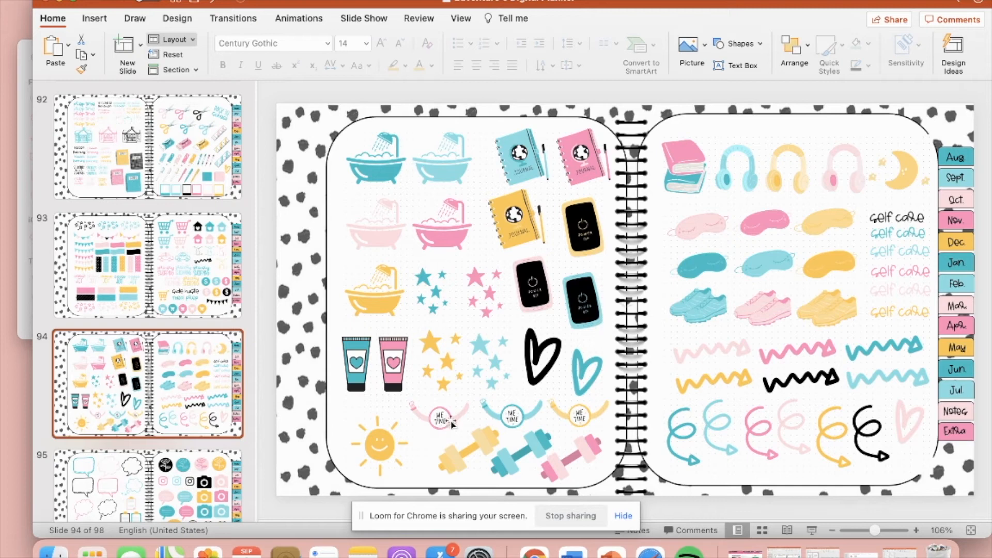
Review the speech bubble, colour circles, cake day sheets, ending on the date night and pay day sheet.
scroll("down", 3)
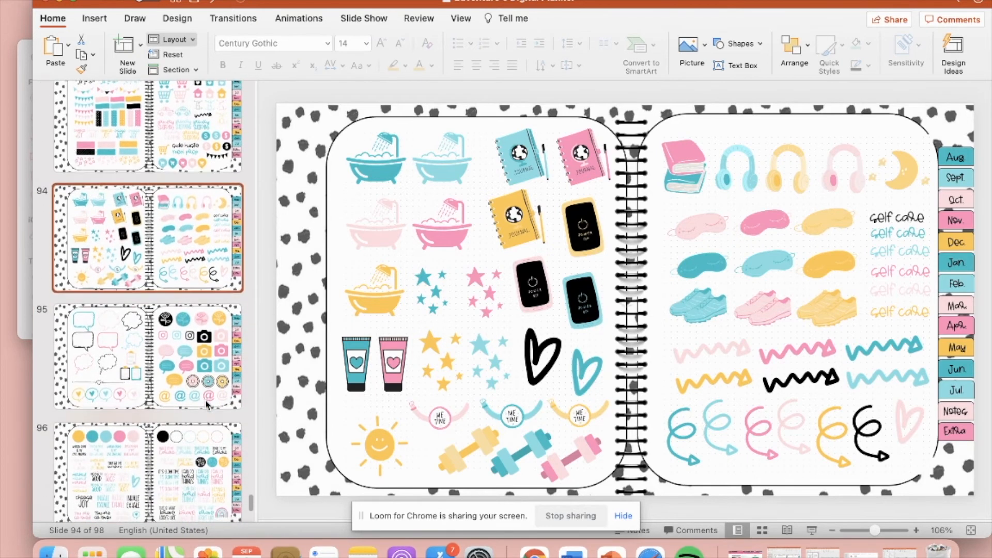
left_click(147, 353)
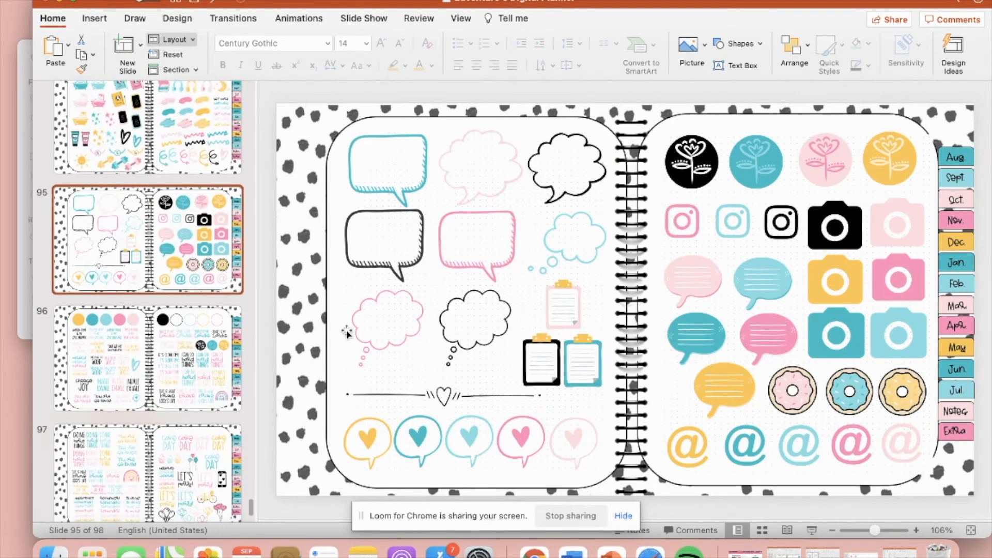
left_click(145, 358)
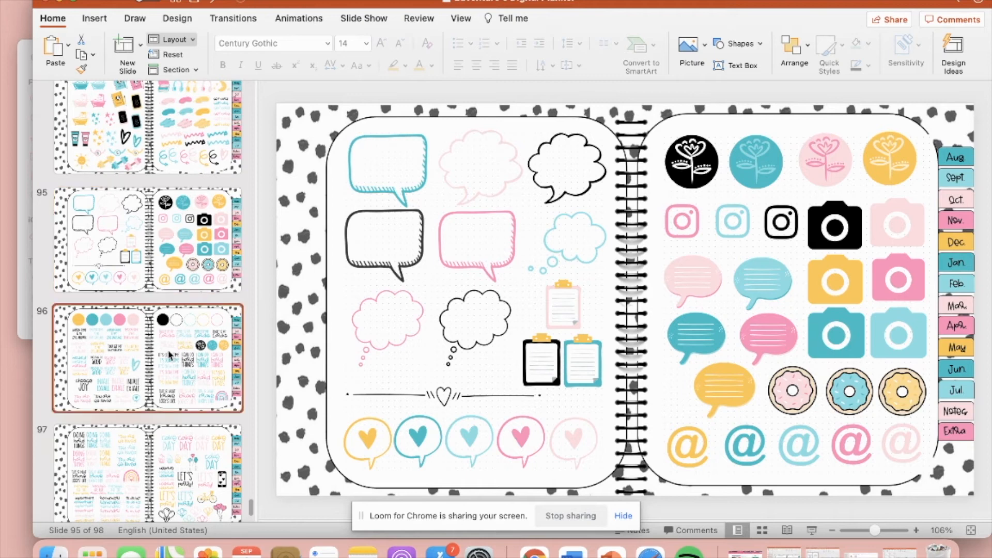
mouse_move(199, 358)
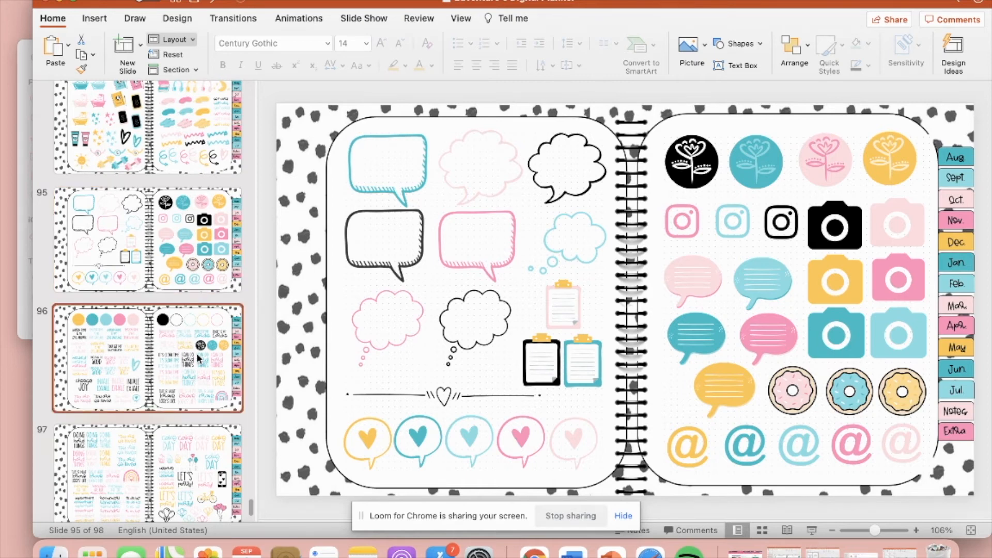
left_click(147, 341)
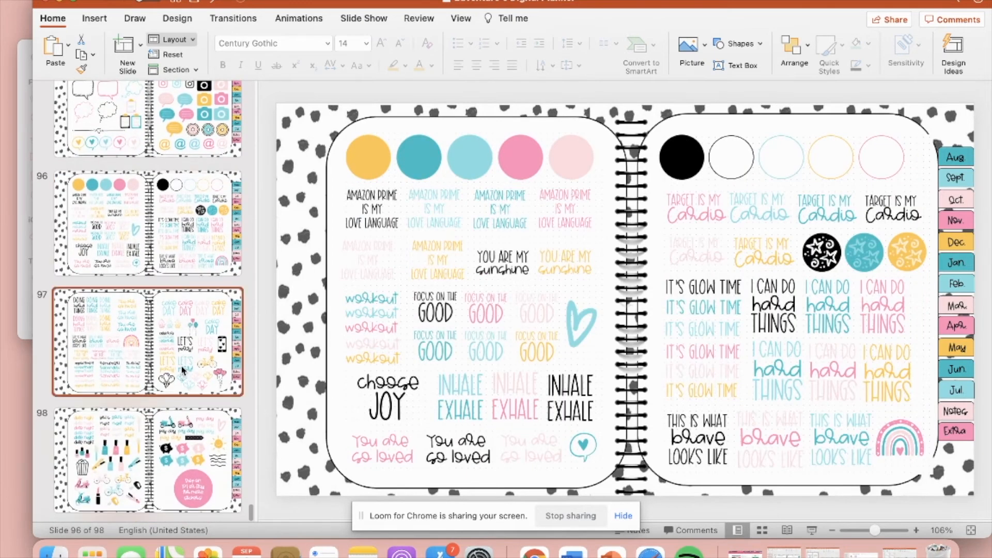
mouse_move(182, 468)
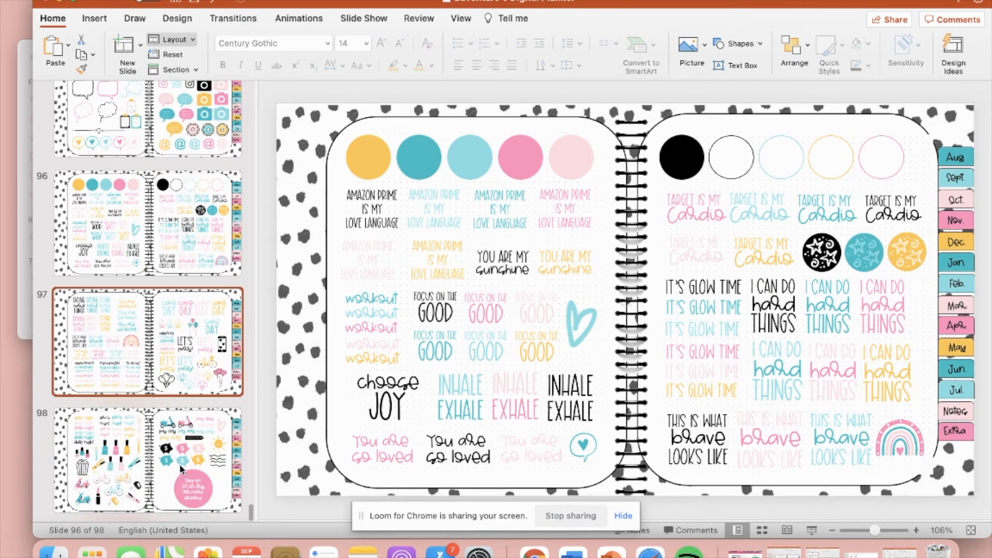
left_click(147, 341)
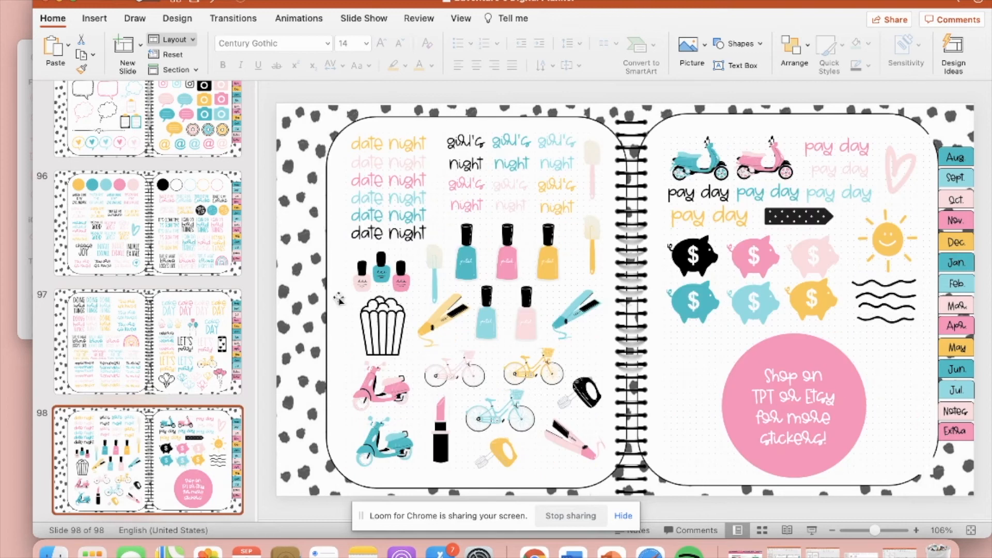
left_click(145, 342)
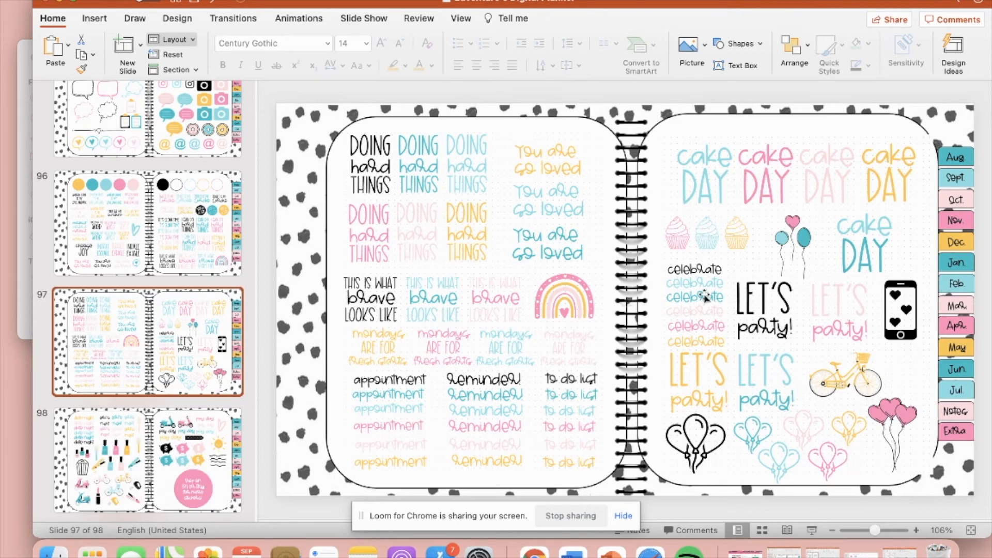
left_click(147, 459)
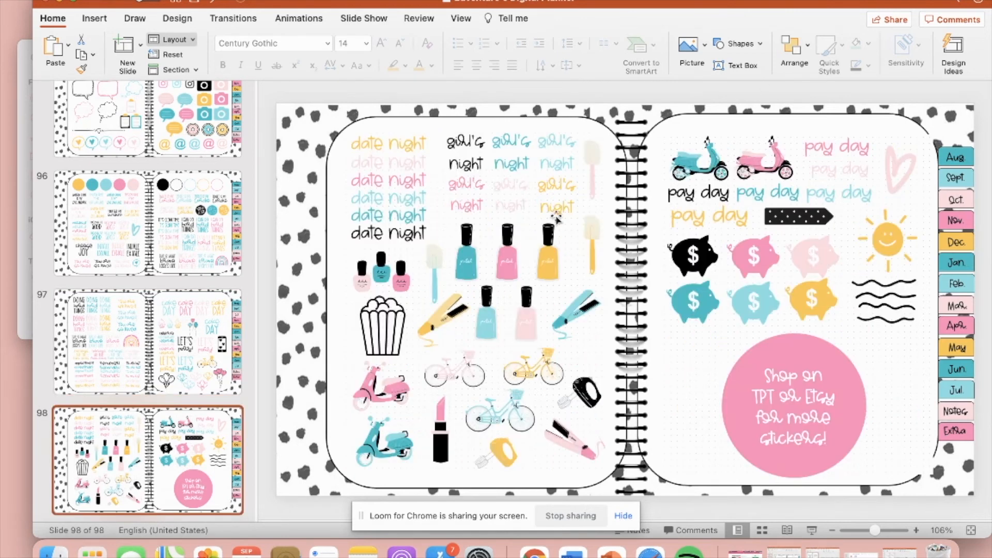
mouse_move(506, 238)
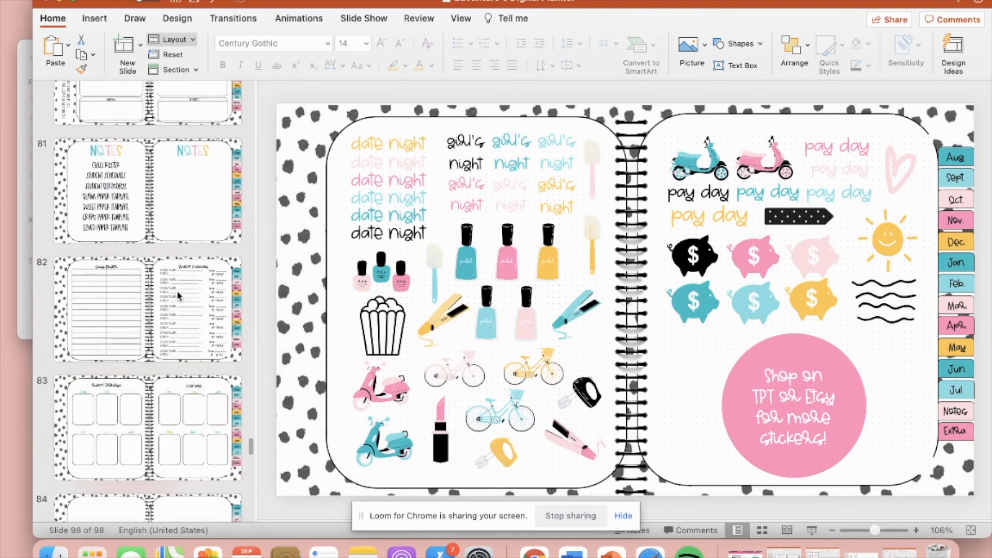
Go via the Notes index page to the Class Roster and Student Schedules spread and select its picture.
left_click(147, 185)
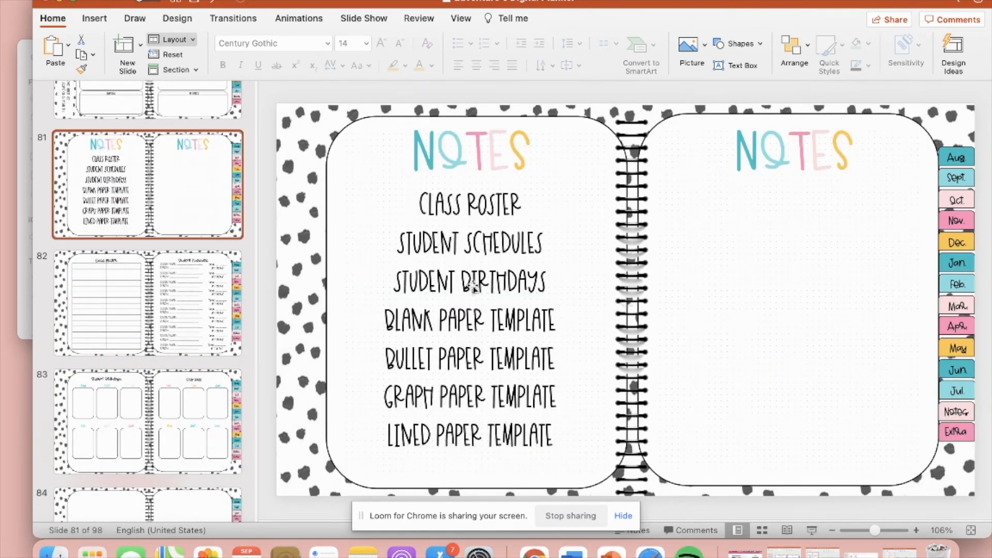
mouse_move(436, 304)
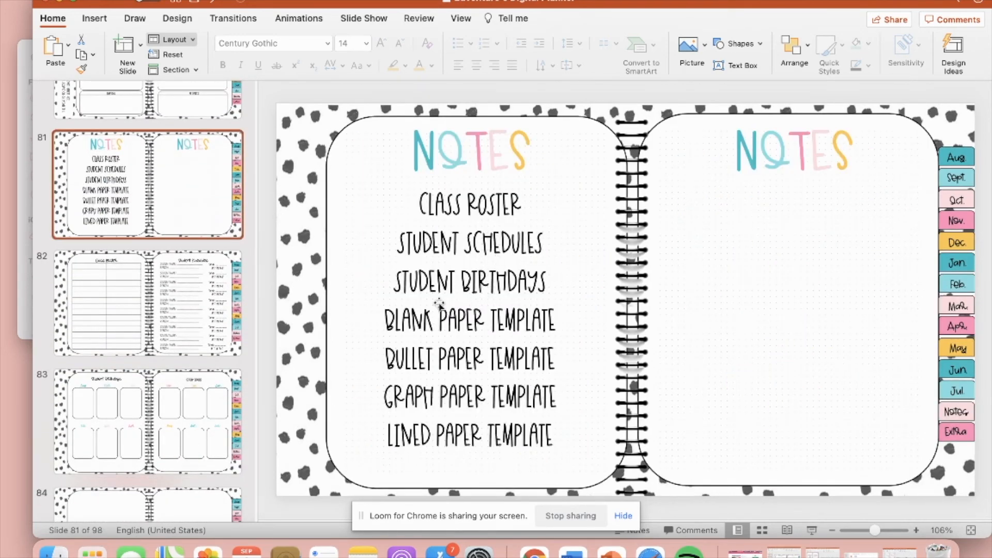
left_click(120, 292)
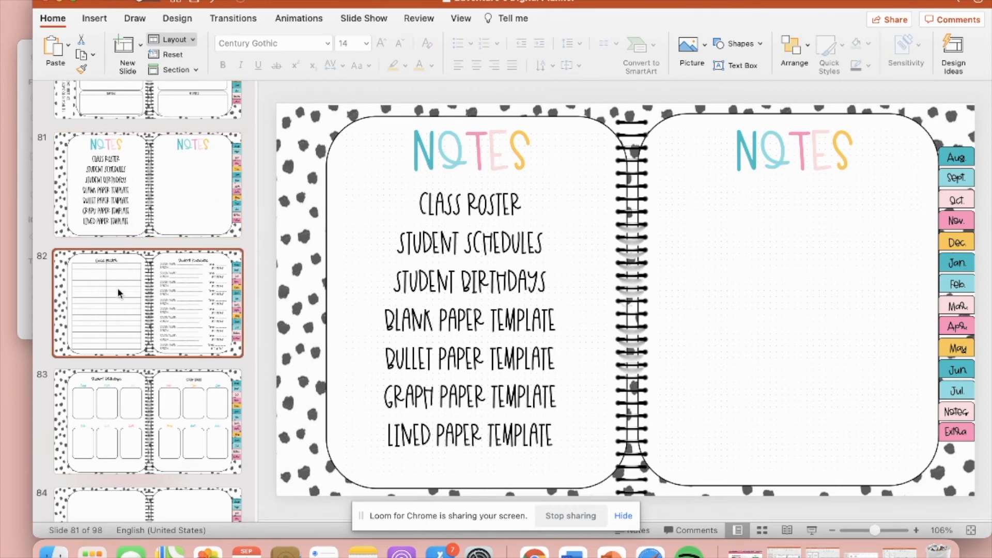
left_click(147, 301)
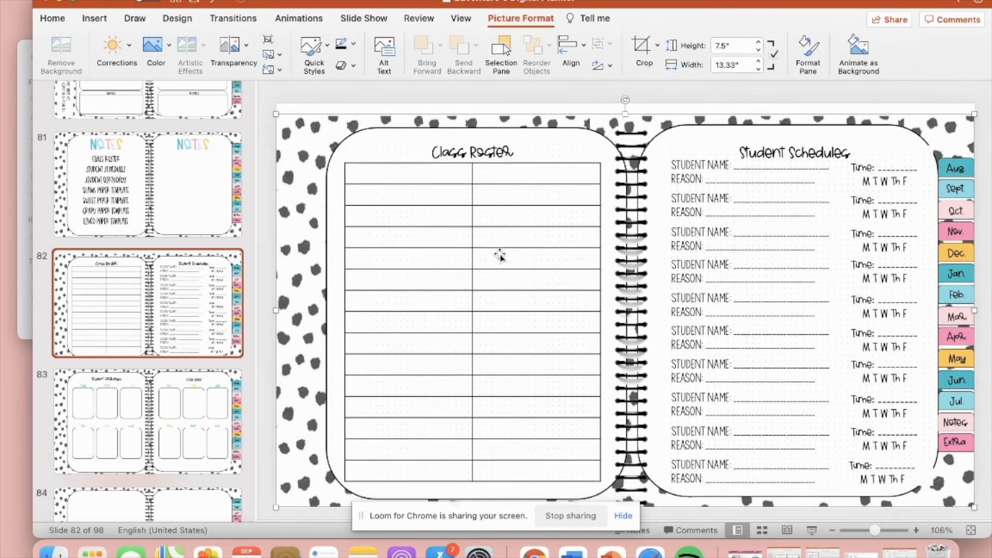
mouse_move(528, 199)
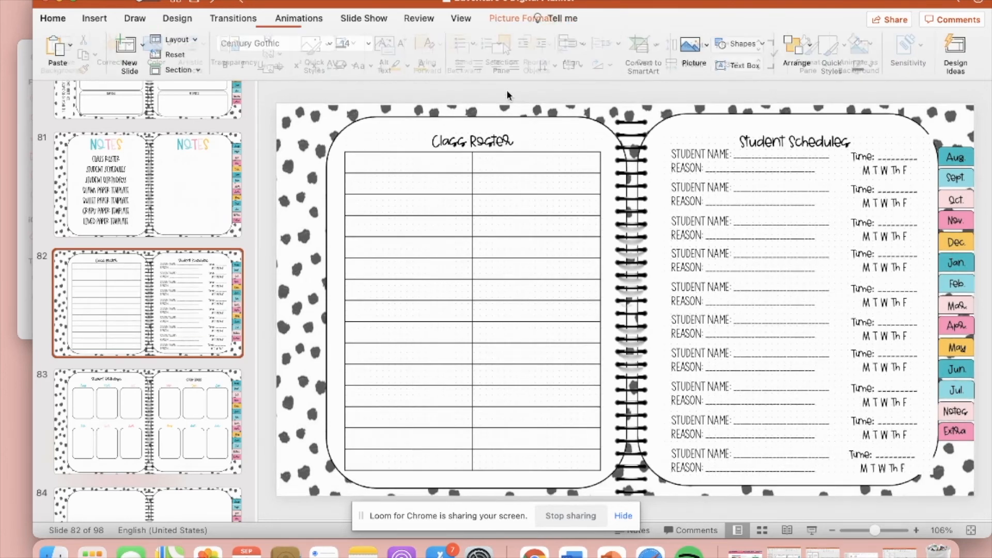
Insert a text box in the first Class Roster cell and bring up the font list for it.
left_click(94, 17)
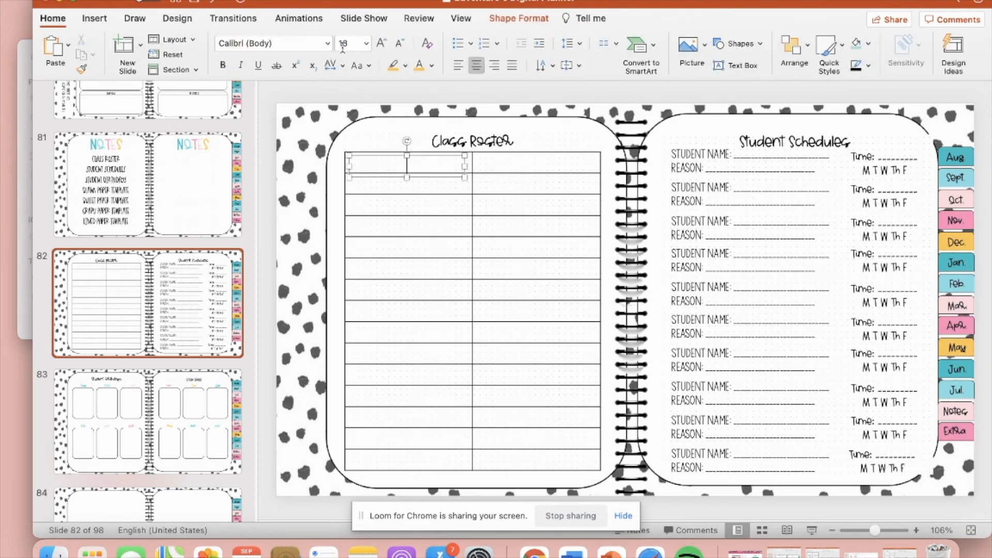
left_click(326, 43)
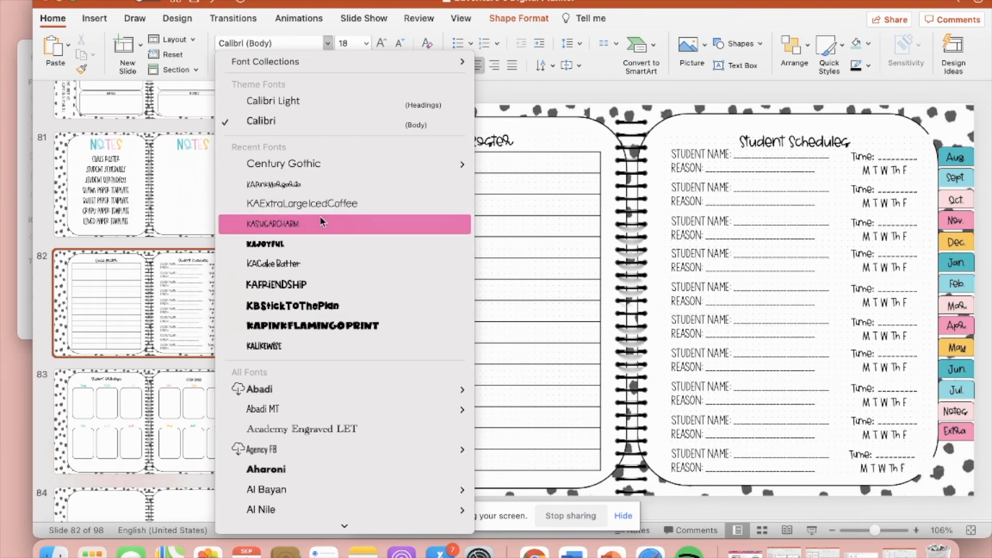
mouse_move(320, 211)
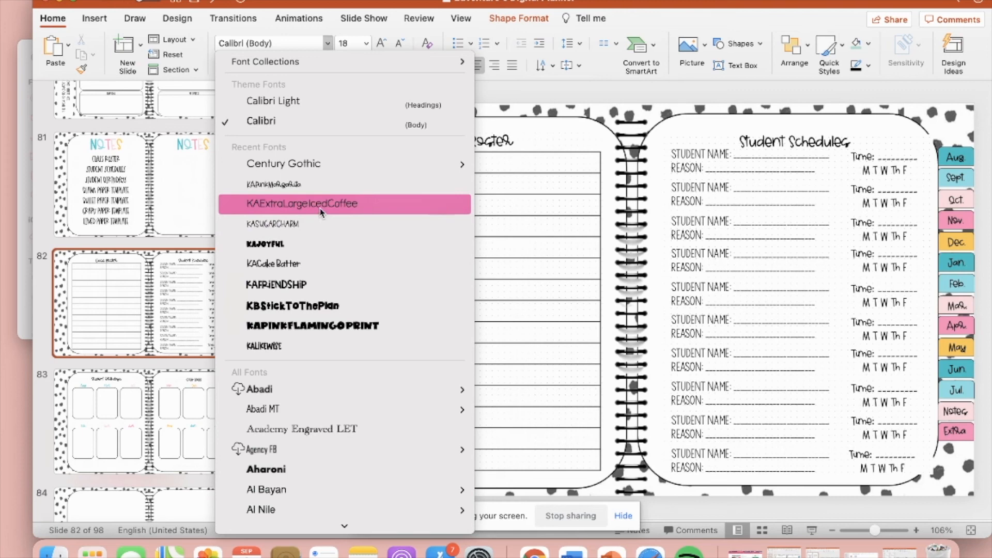